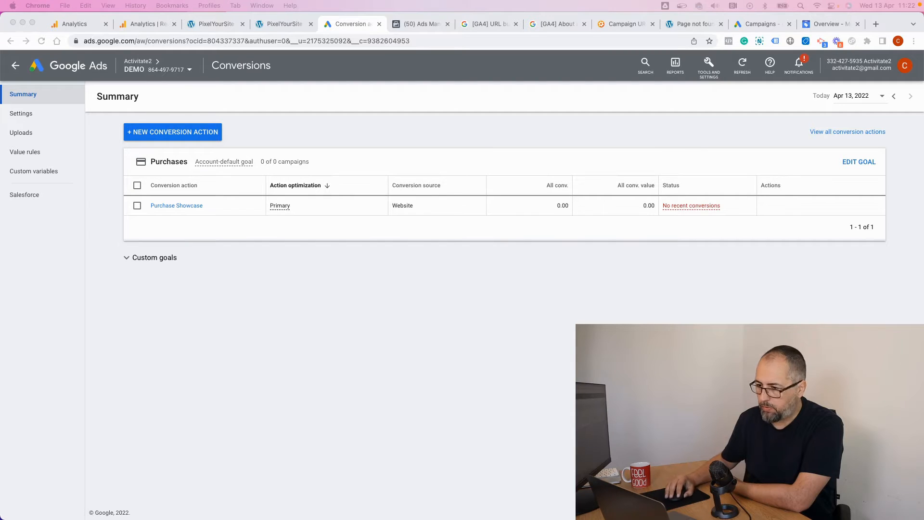
# Enable enhanced conversions in the Google Ads tag settings and save the PixelYourSite settings.
pyautogui.click(215, 24)
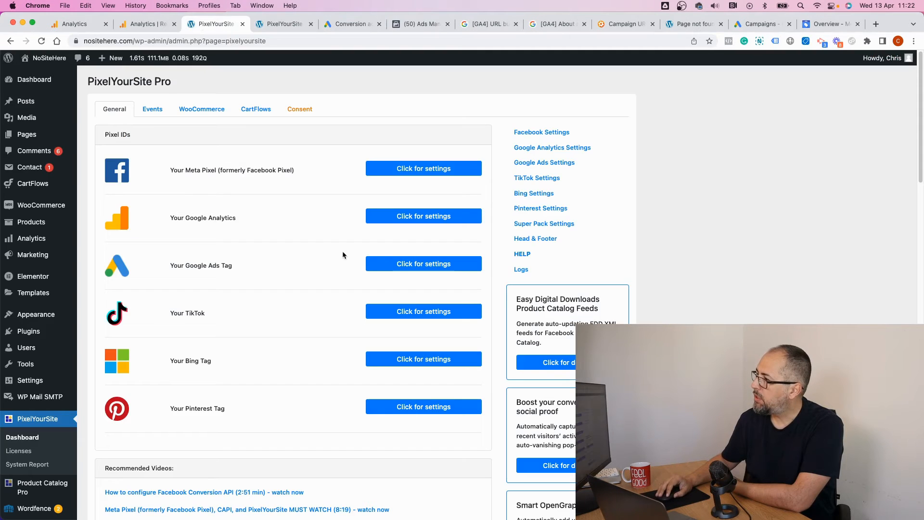
pyautogui.moveTo(291, 263)
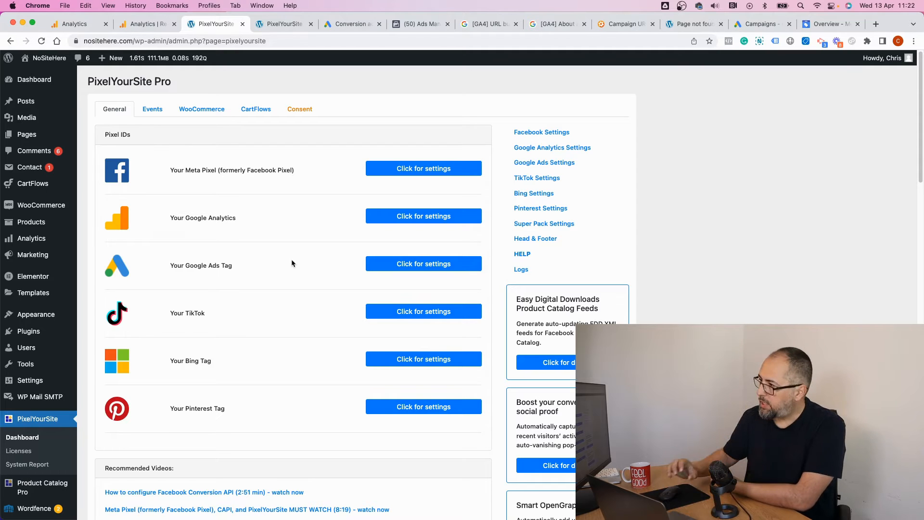
pyautogui.click(424, 264)
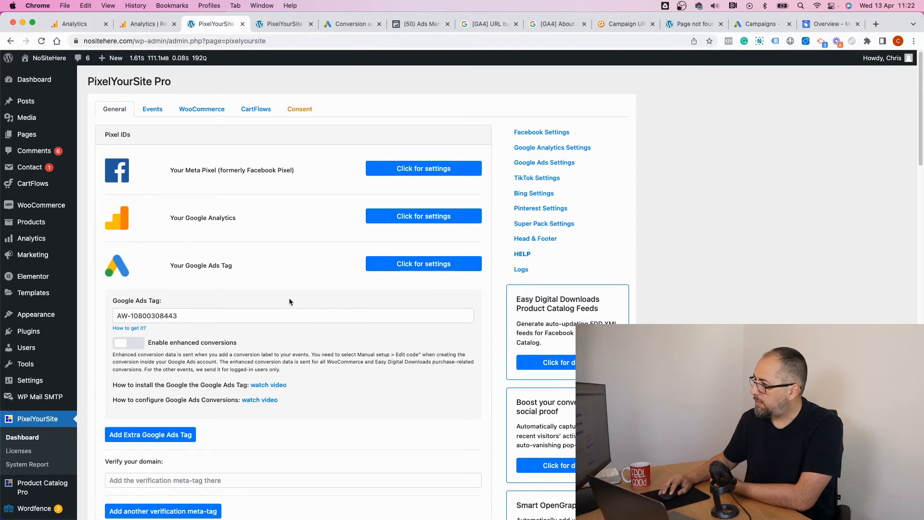
pyautogui.scroll(-3)
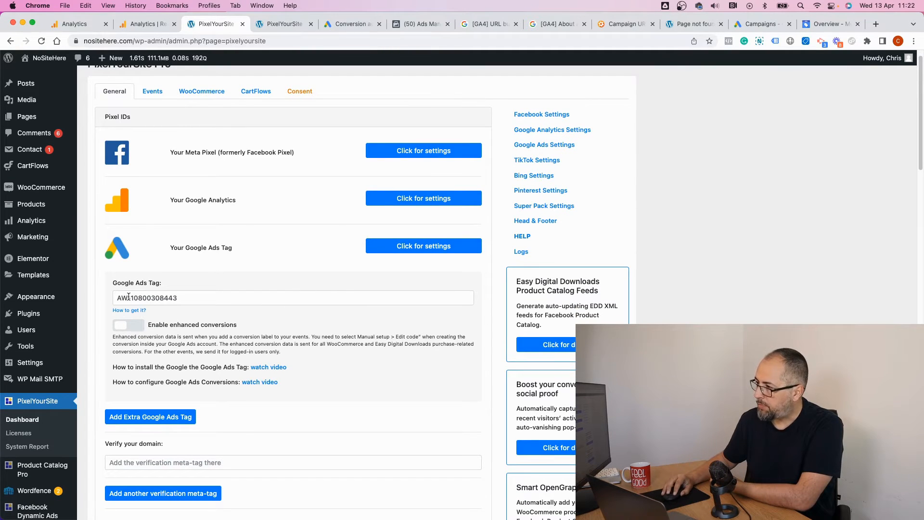
pyautogui.click(128, 324)
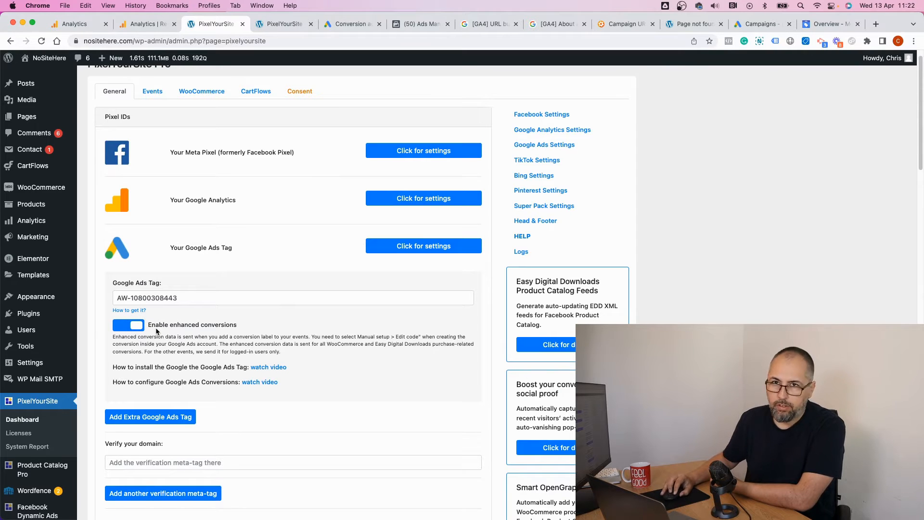
pyautogui.scroll(-3)
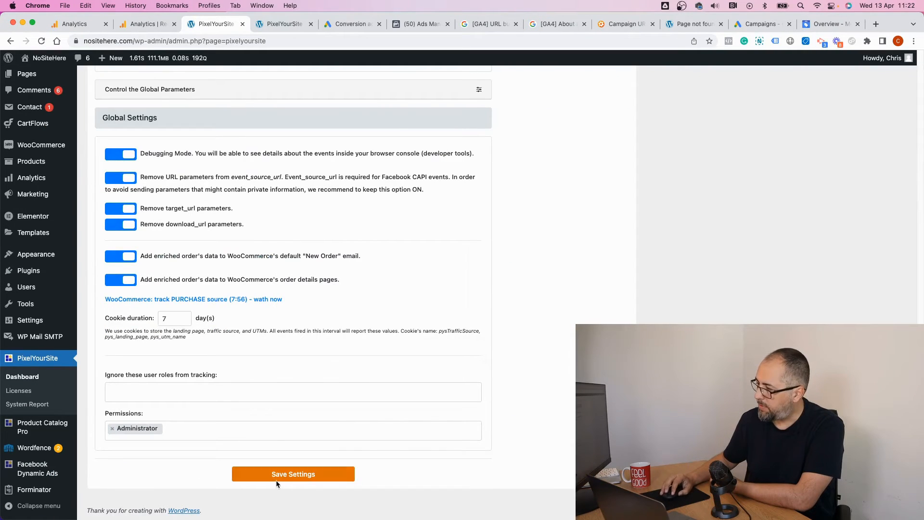
pyautogui.click(293, 473)
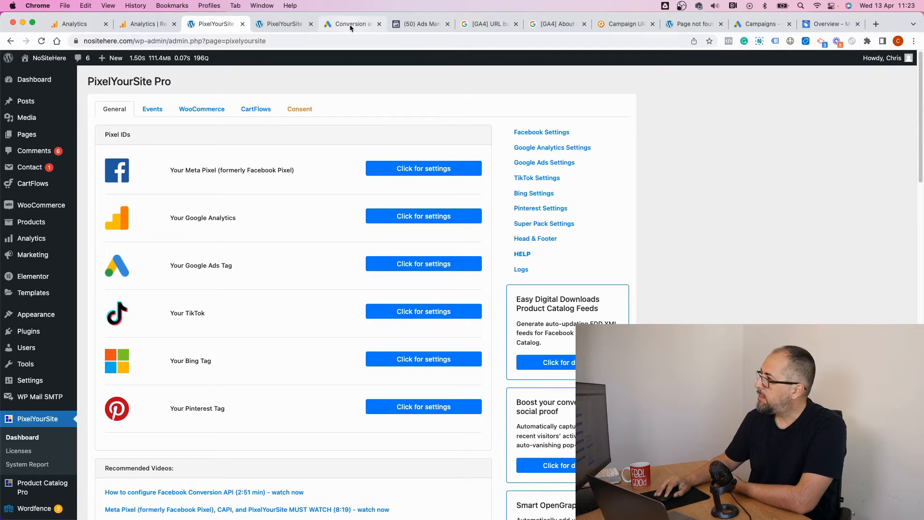
pyautogui.moveTo(351, 24)
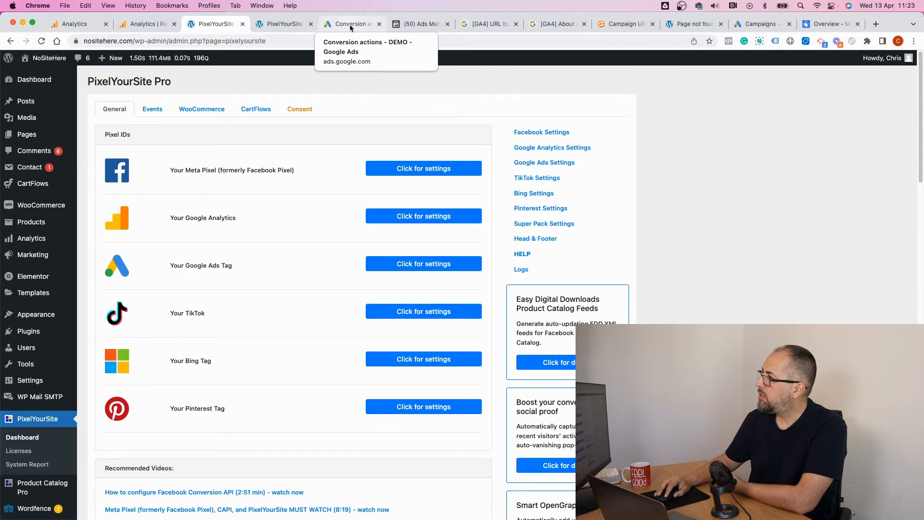
# Refresh the Google Ads Conversions summary listing the Purchase Showcase action.
pyautogui.click(351, 24)
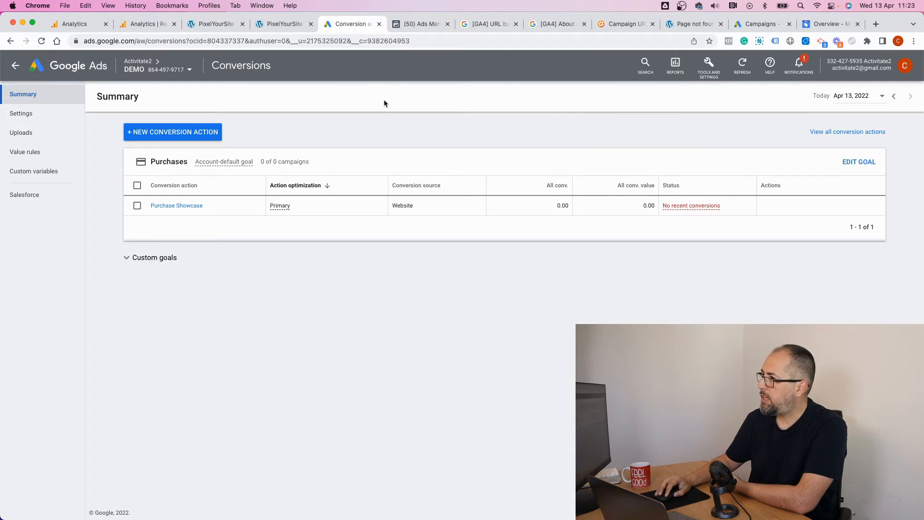
pyautogui.moveTo(742, 64)
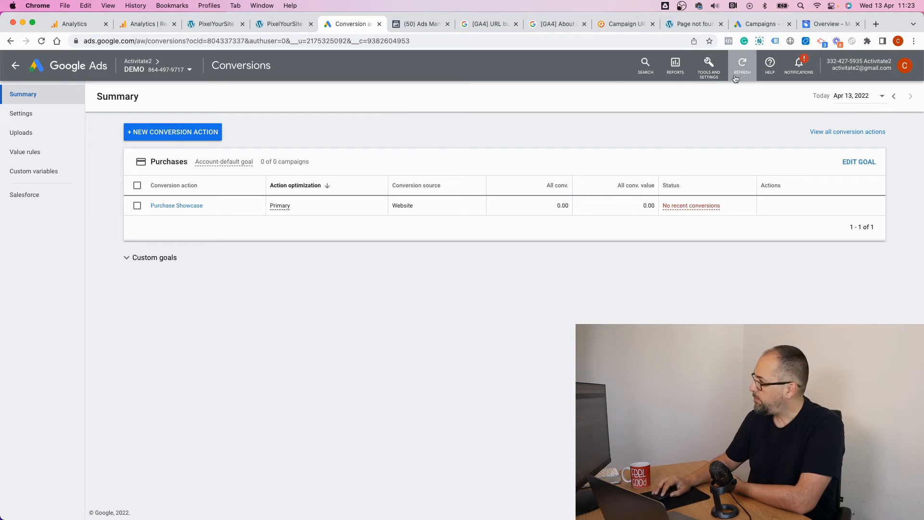
pyautogui.click(707, 64)
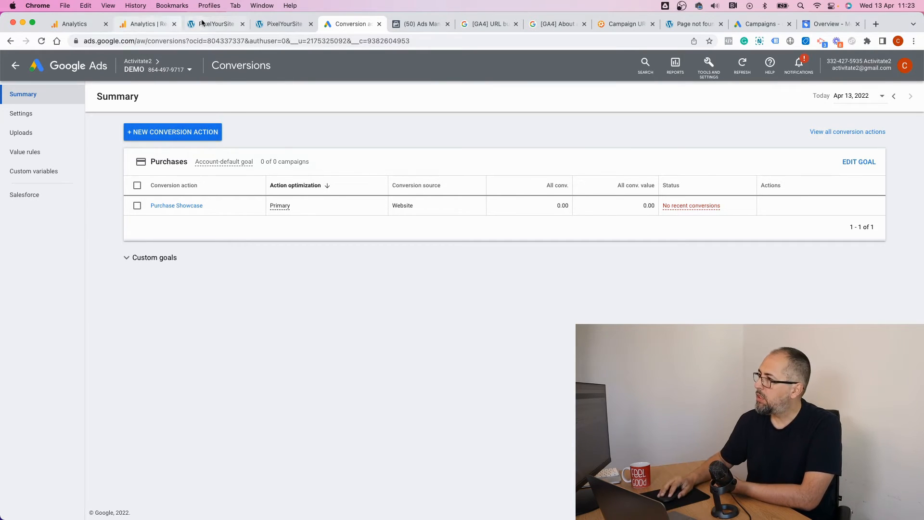
# Show the WooCommerce Track Purchases options with the Google Ads purchase event's empty conversion label.
pyautogui.click(214, 24)
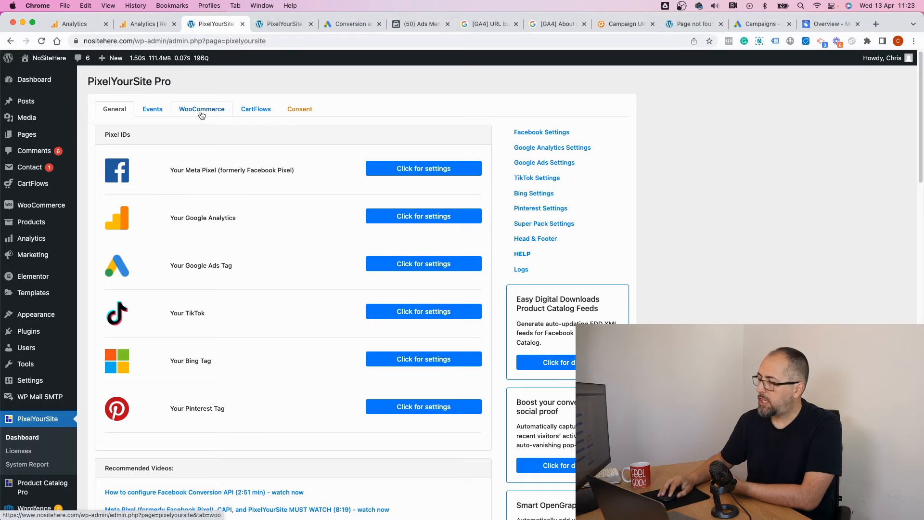
pyautogui.click(201, 109)
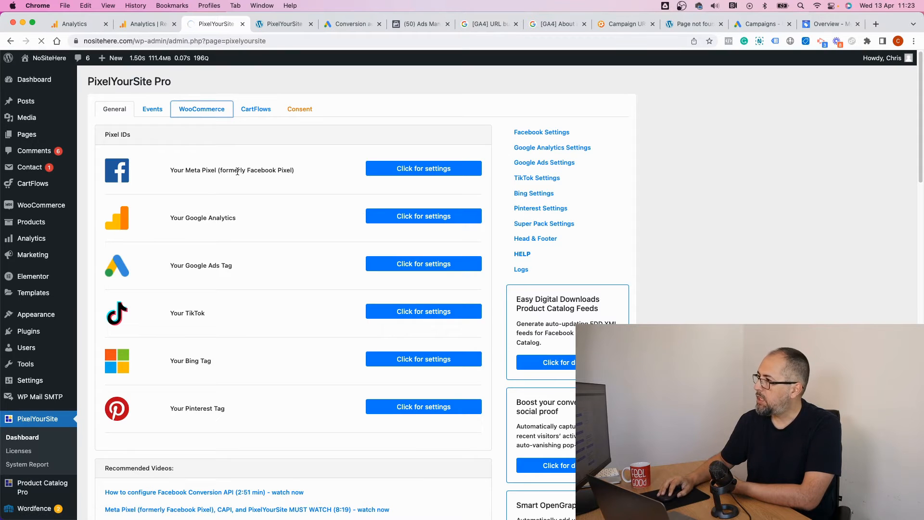
pyautogui.click(201, 109)
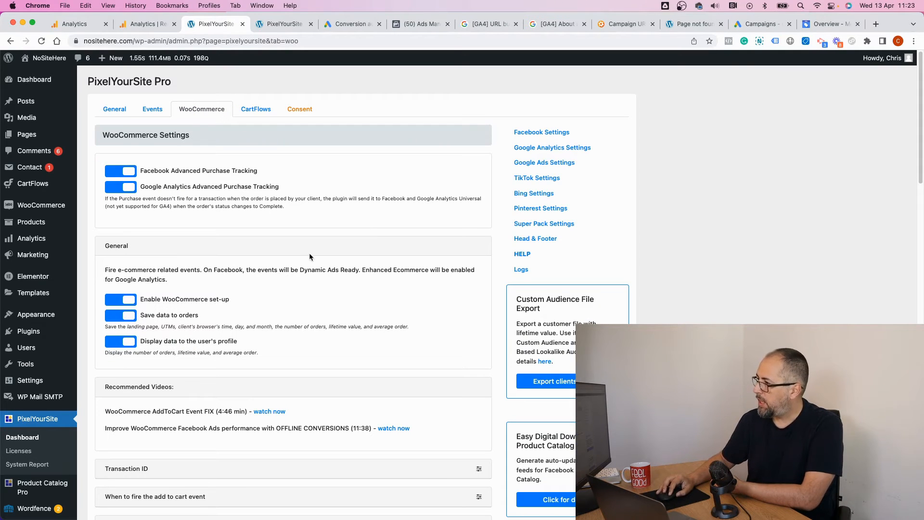
pyautogui.scroll(-3)
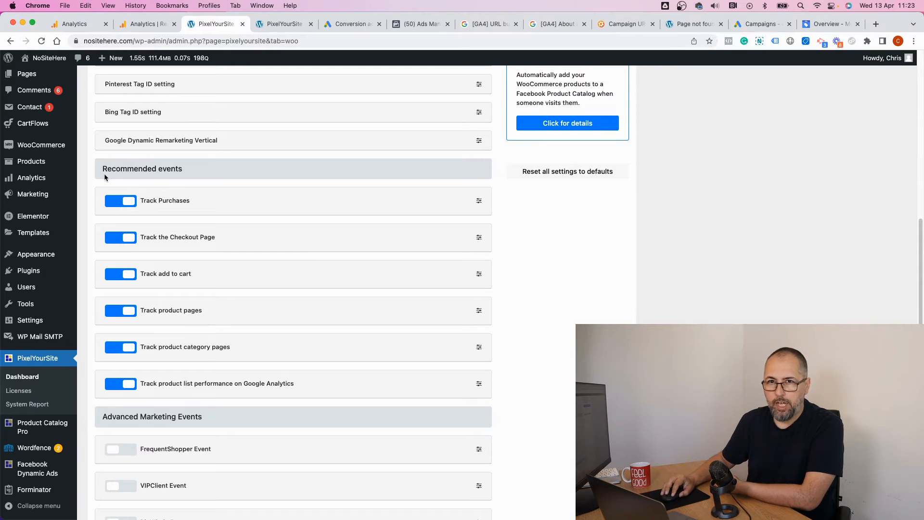
pyautogui.moveTo(478, 203)
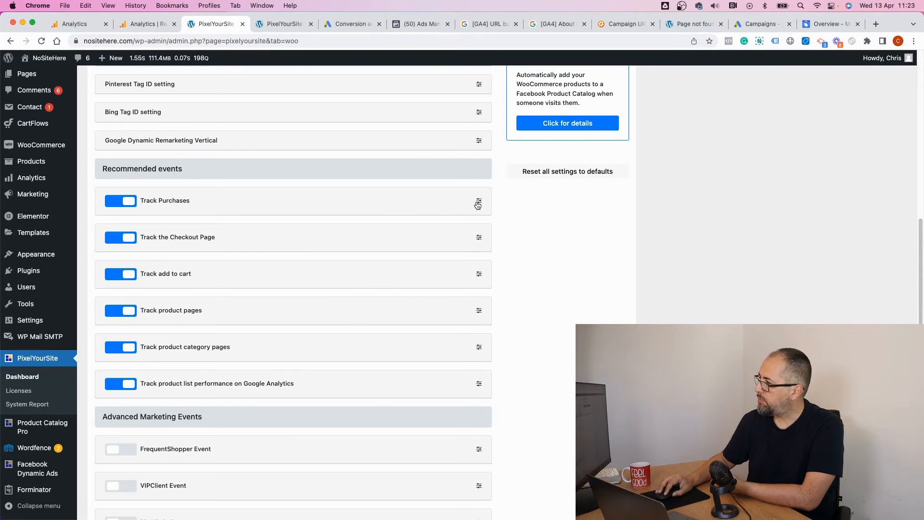
pyautogui.click(477, 201)
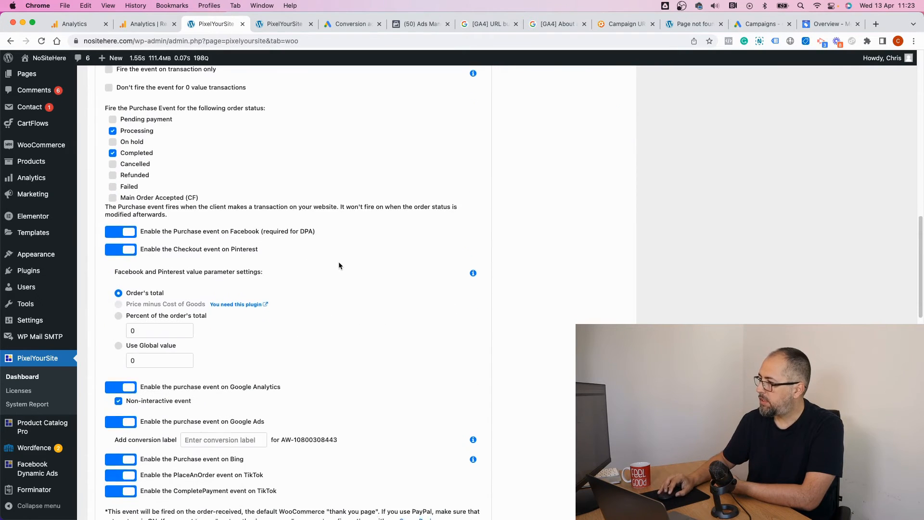
pyautogui.scroll(-3)
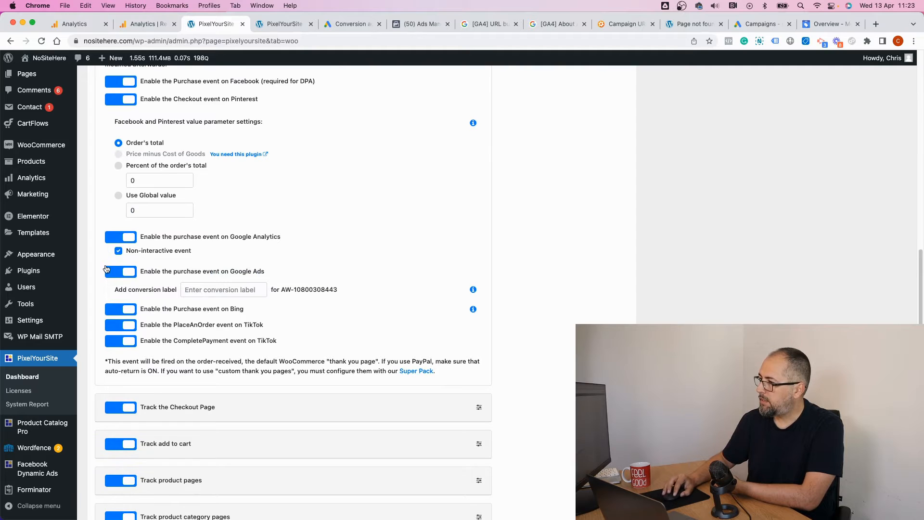
pyautogui.moveTo(103, 265)
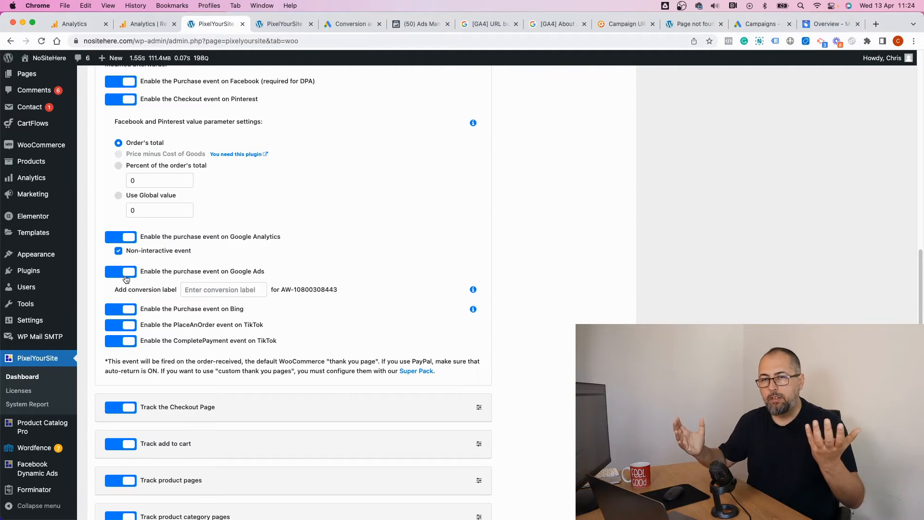
pyautogui.click(222, 290)
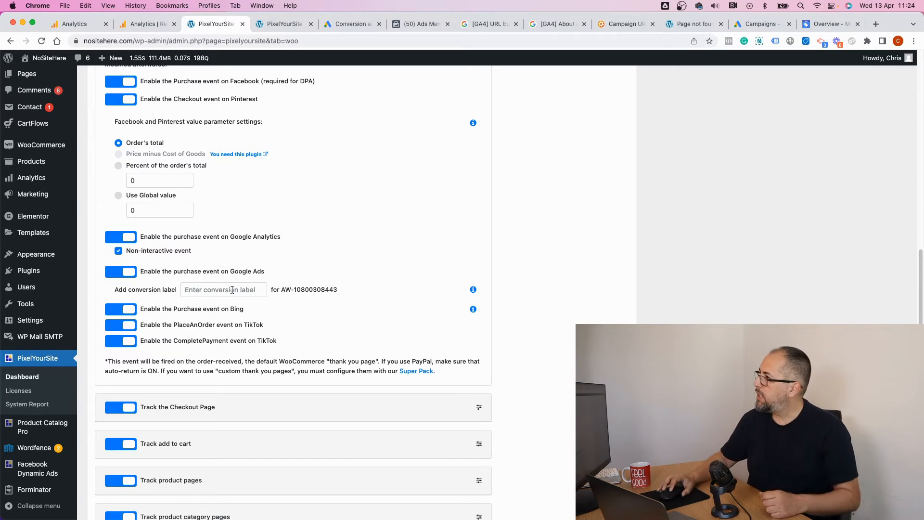
# Start a new conversion action from the Google Ads Conversions summary.
pyautogui.click(353, 24)
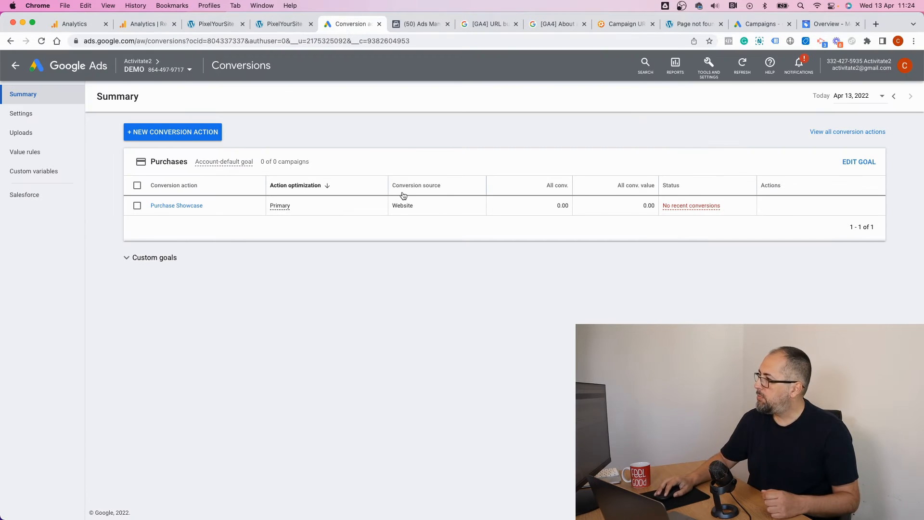
pyautogui.moveTo(172, 131)
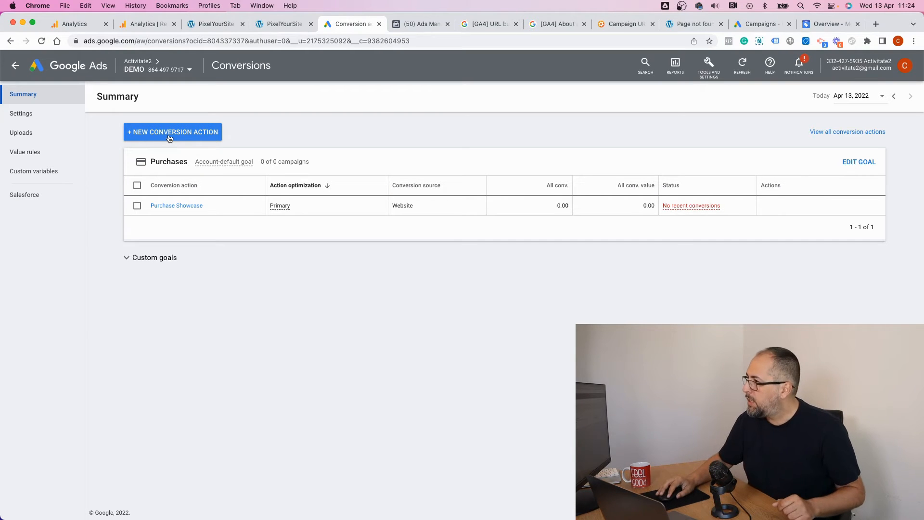
pyautogui.click(172, 132)
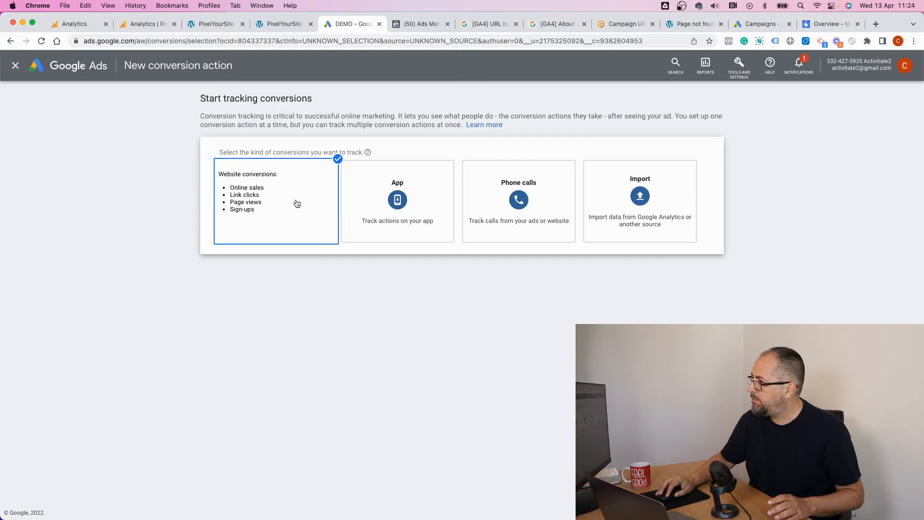
# Track website conversions in the Purchase category, named Purchase NoSiteHere.
pyautogui.click(276, 200)
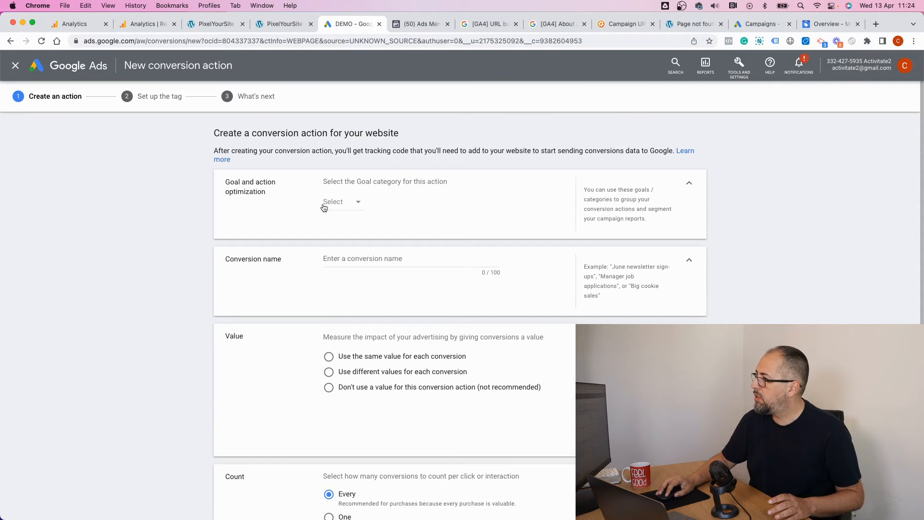
pyautogui.click(342, 201)
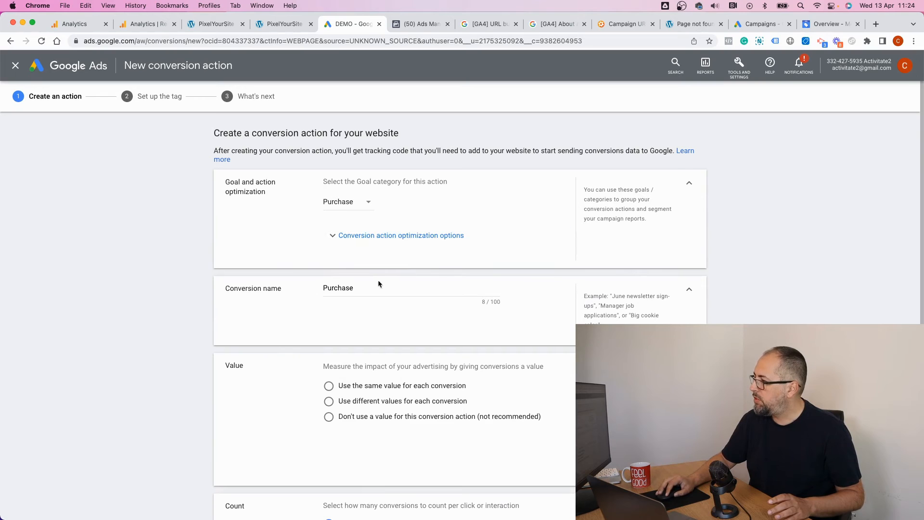
pyautogui.write('N')
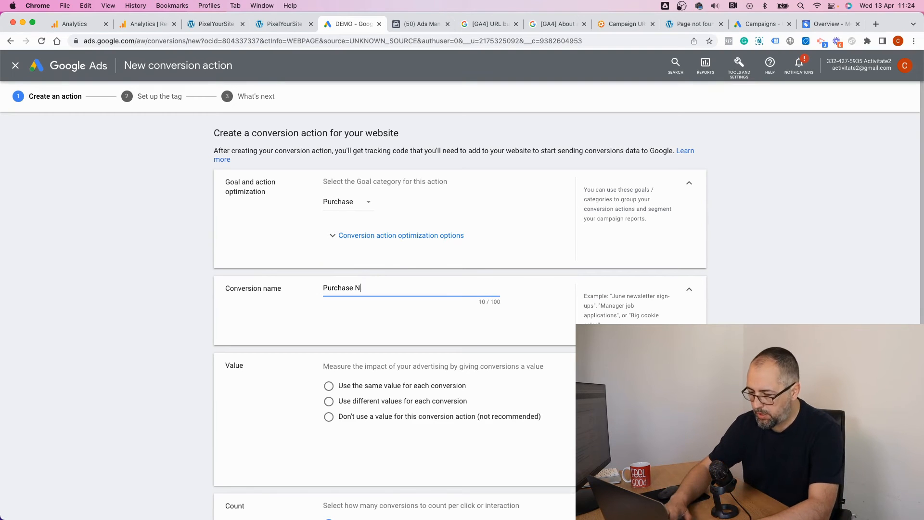
pyautogui.write('oSiteHere')
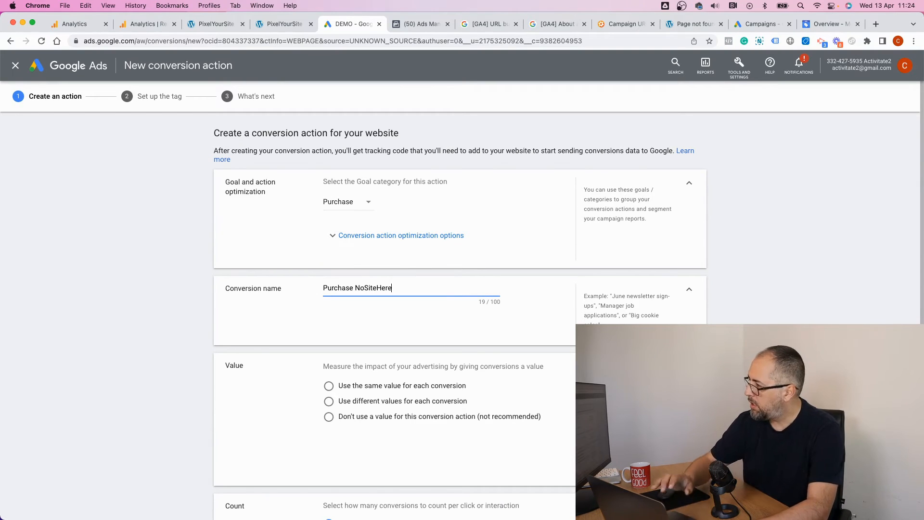
# Record different values for each conversion in US Dollar with default value 1.
pyautogui.scroll(-3)
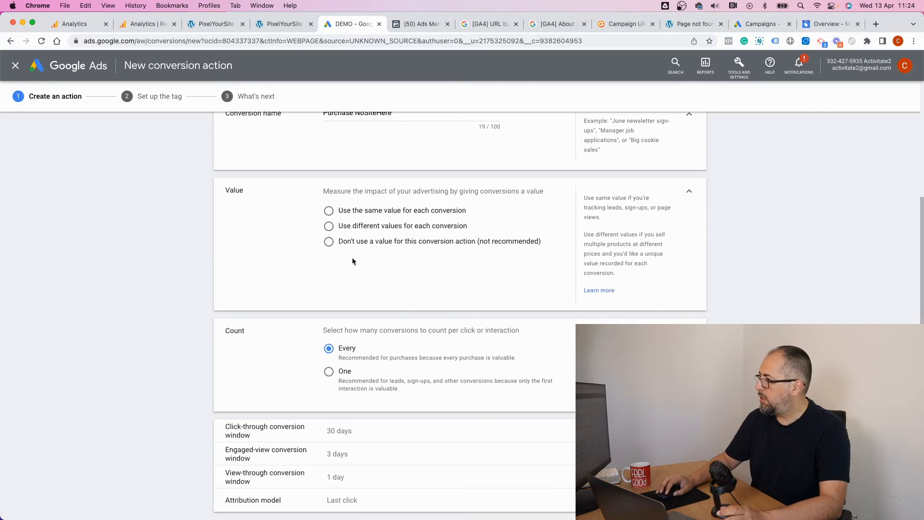
pyautogui.click(329, 225)
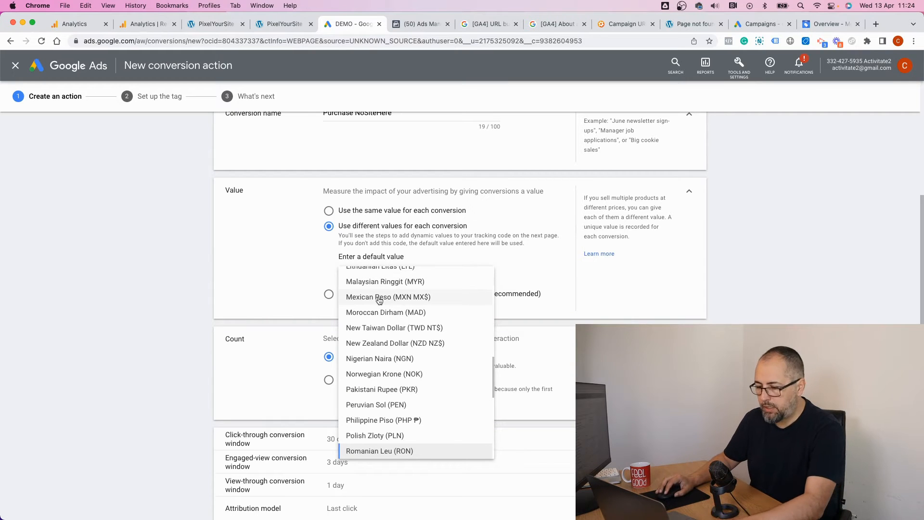
pyautogui.scroll(-3)
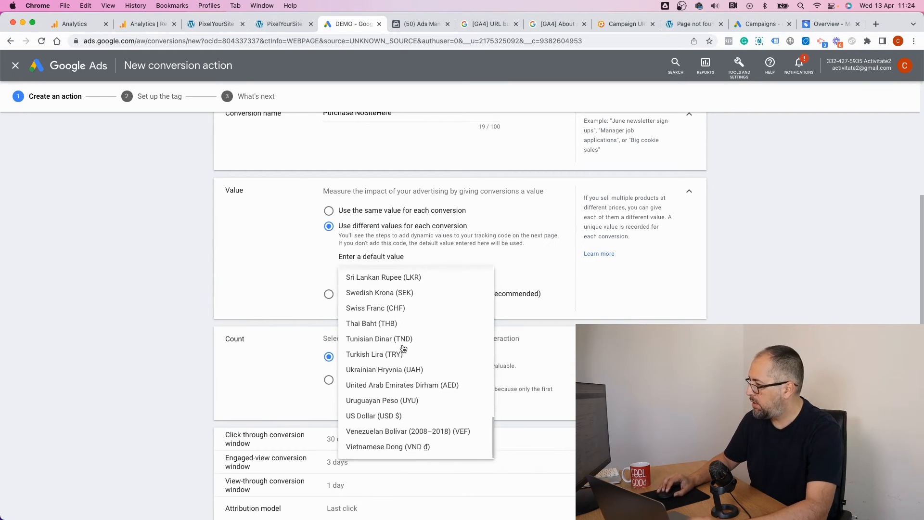
pyautogui.click(374, 415)
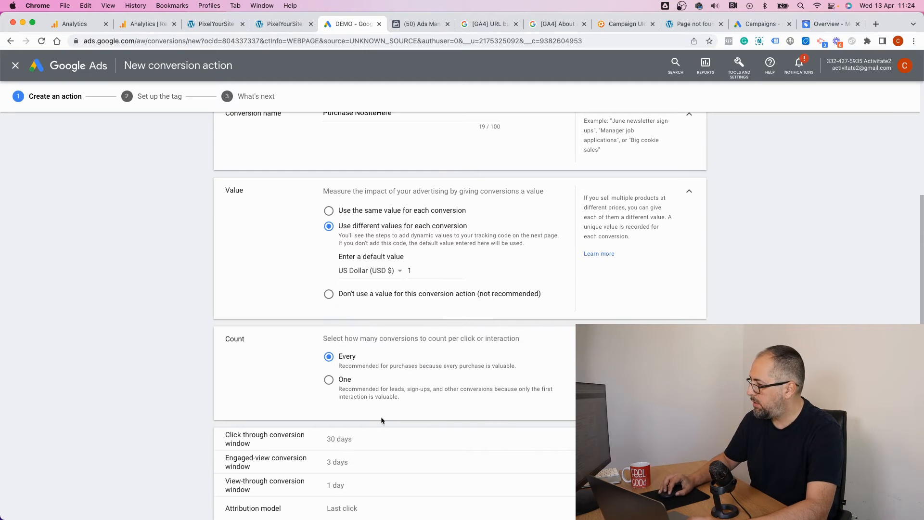
pyautogui.scroll(-3)
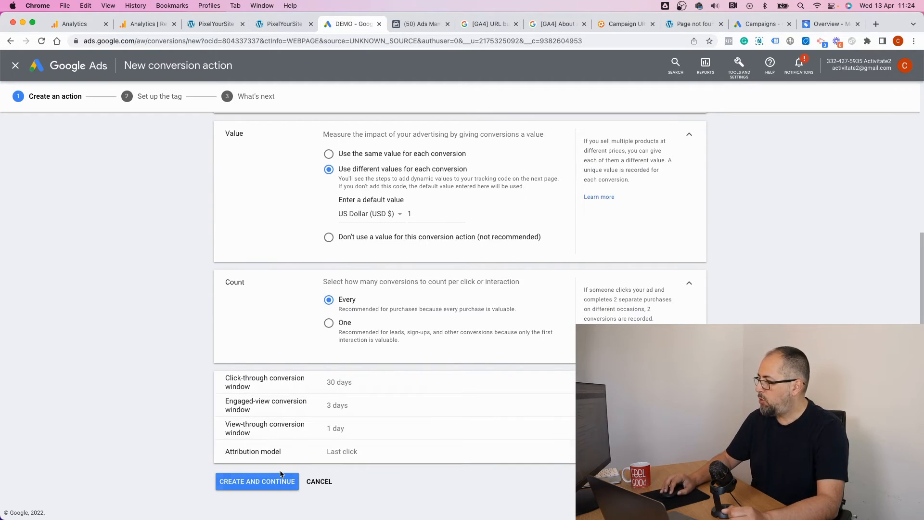
# Create the conversion action and turn on enhanced conversions with the global site tag method.
pyautogui.click(256, 481)
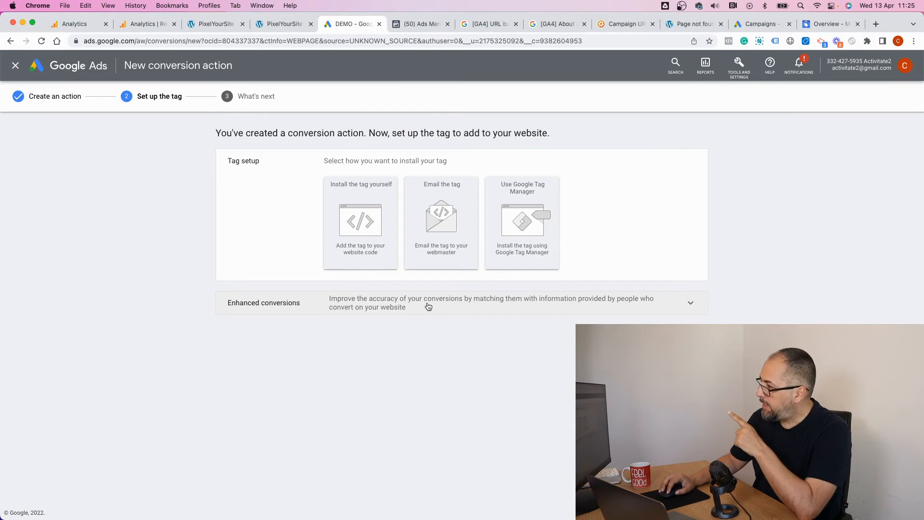
pyautogui.click(690, 302)
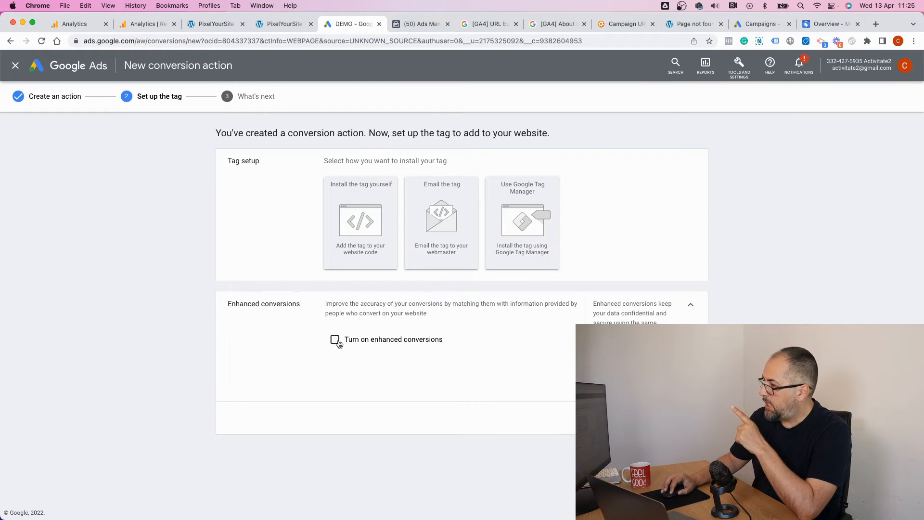
pyautogui.click(334, 339)
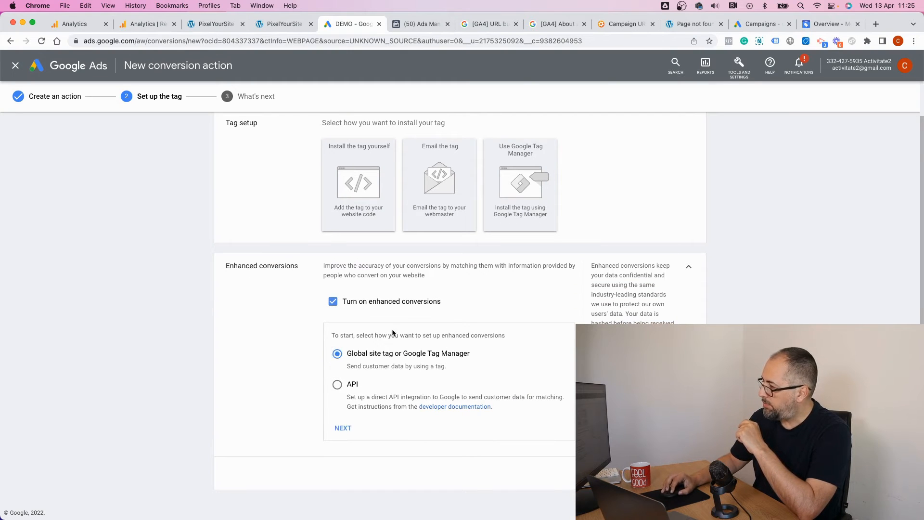
pyautogui.click(342, 427)
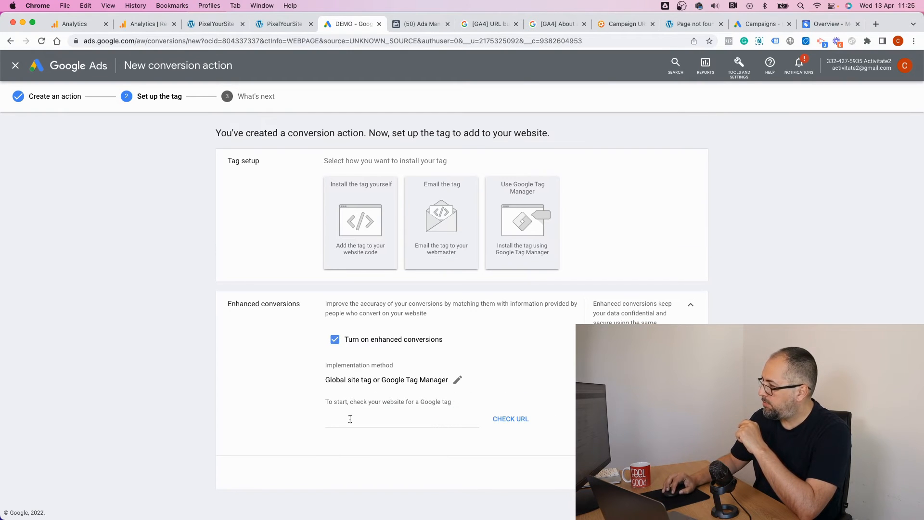
# Check nositehere.com for a Google tag (none detected) and choose to select the tag manually.
pyautogui.click(401, 419)
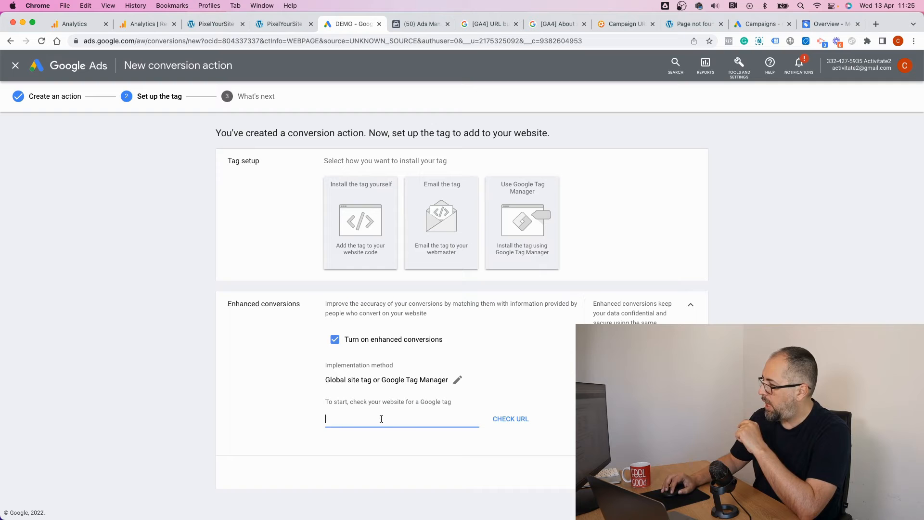
pyautogui.write('nosi')
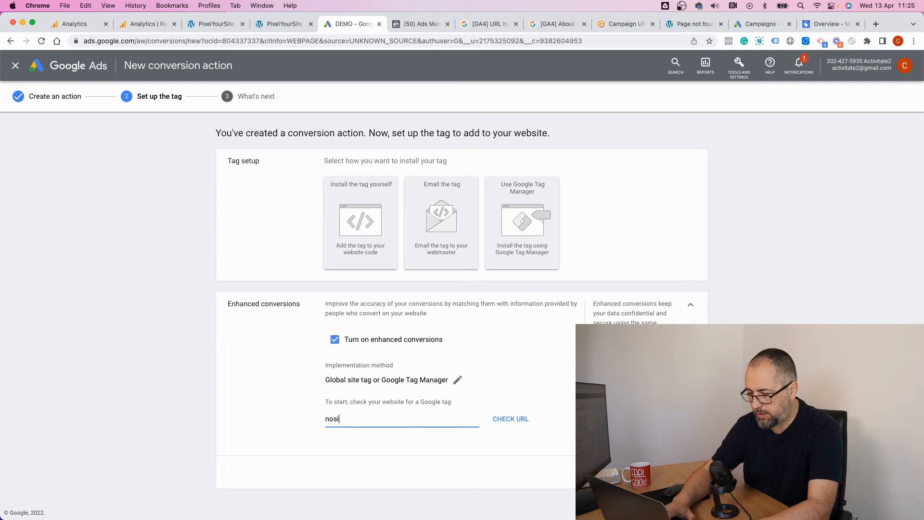
pyautogui.write('tehere.com')
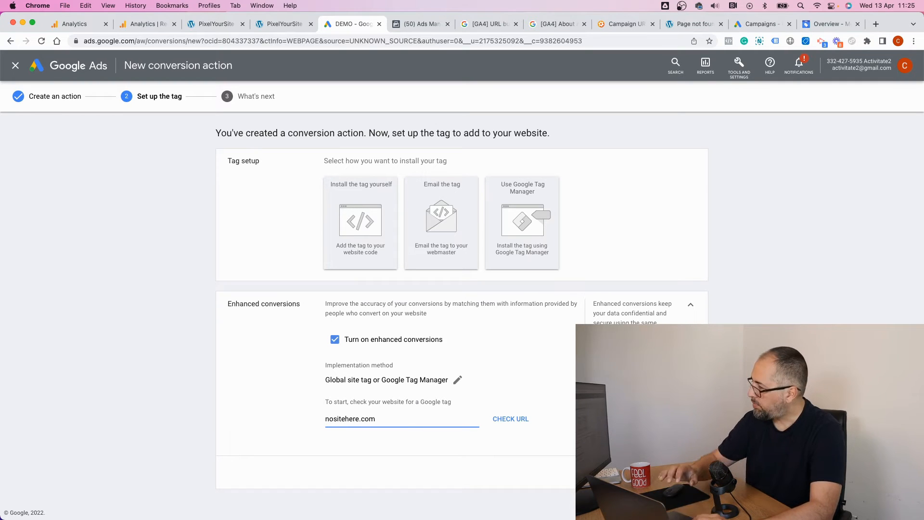
pyautogui.click(510, 419)
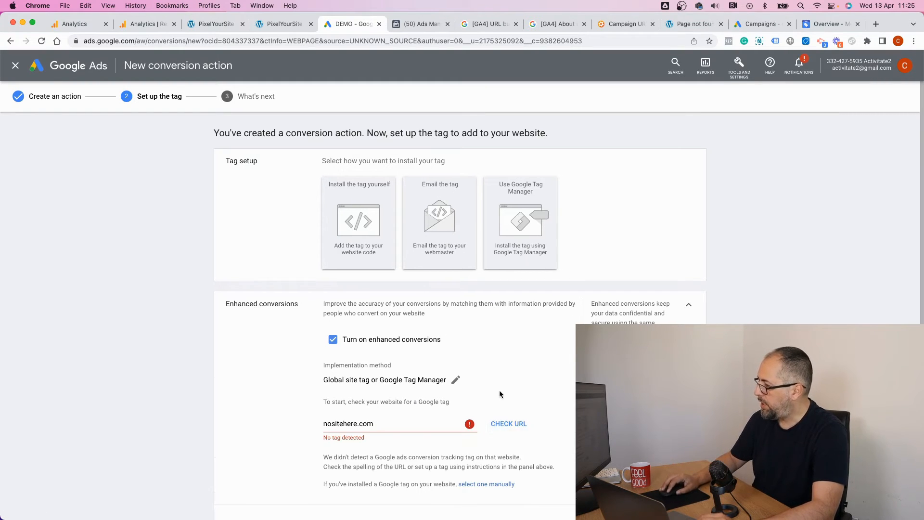
pyautogui.scroll(-3)
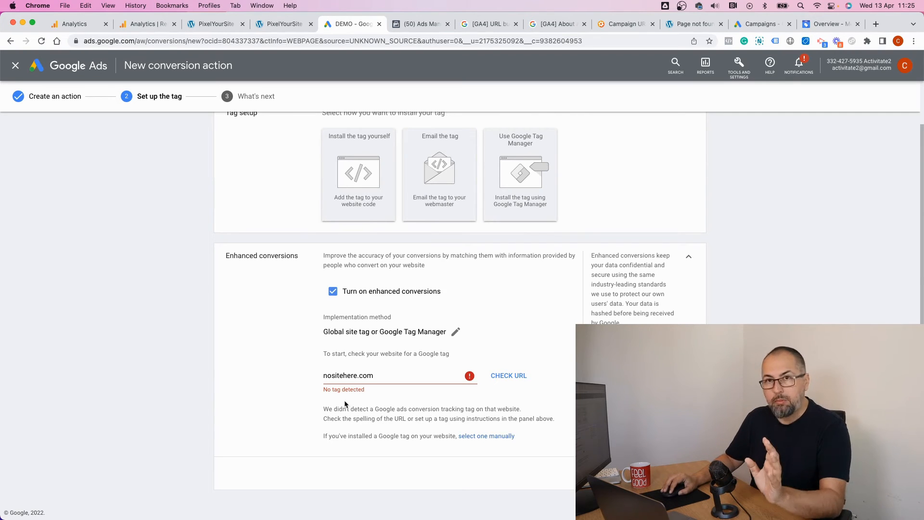
pyautogui.click(485, 435)
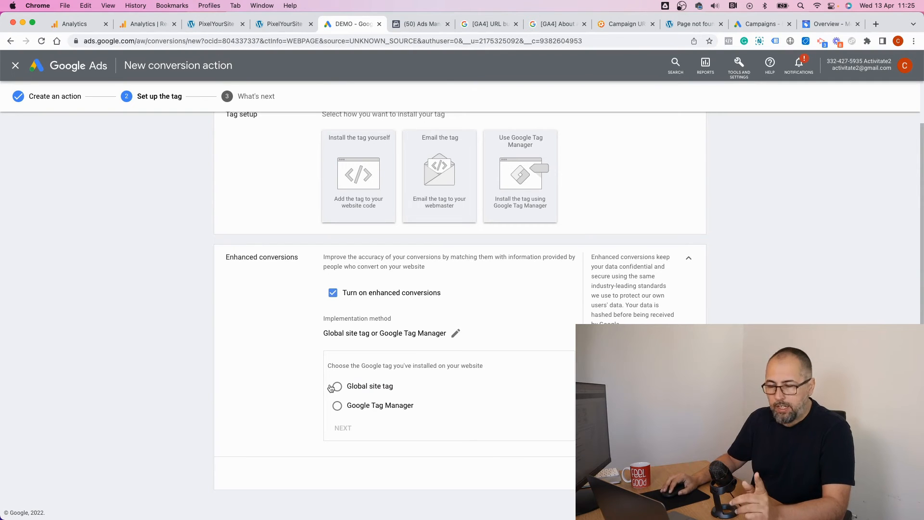
# Confirm the global site tag and list the enhanced conversions setup methods, automatic or manual.
pyautogui.click(337, 386)
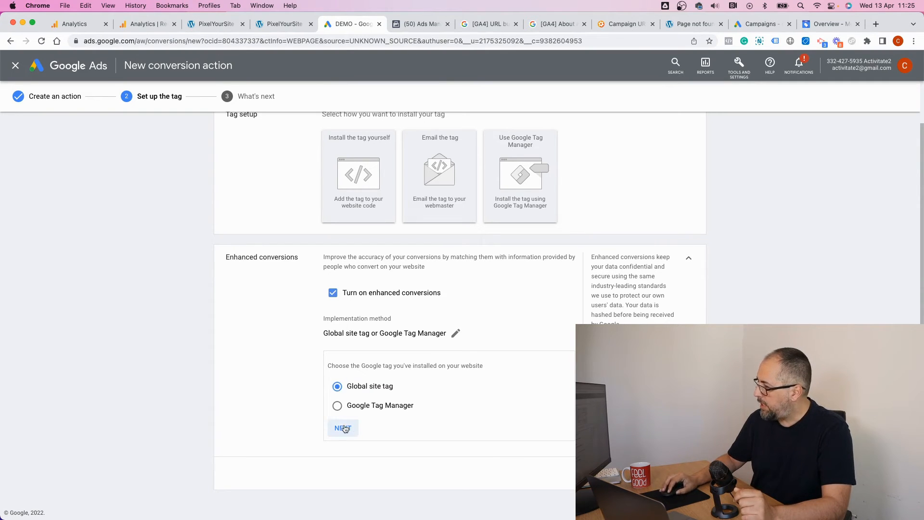
pyautogui.click(343, 428)
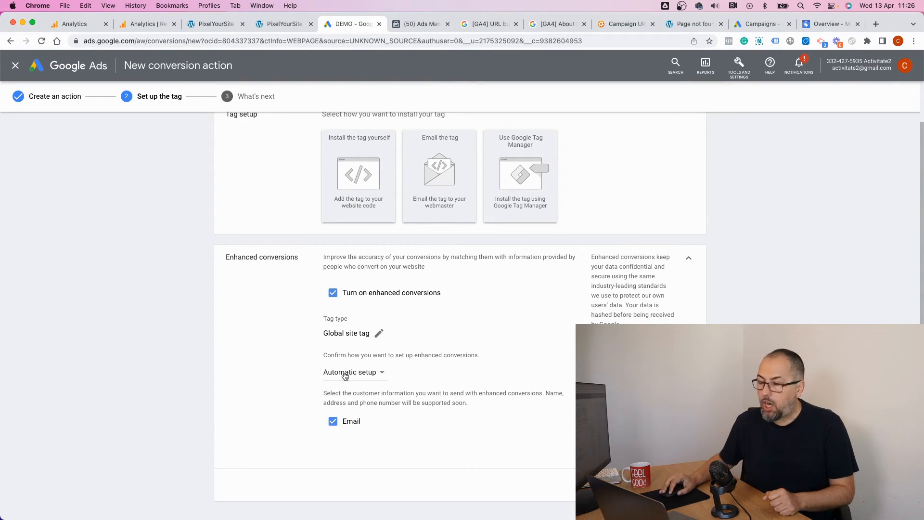
pyautogui.click(348, 371)
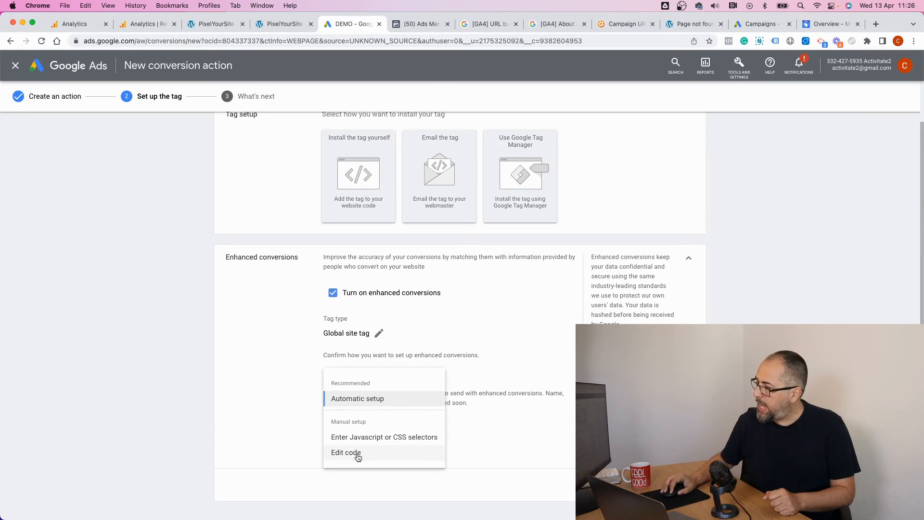
pyautogui.click(357, 399)
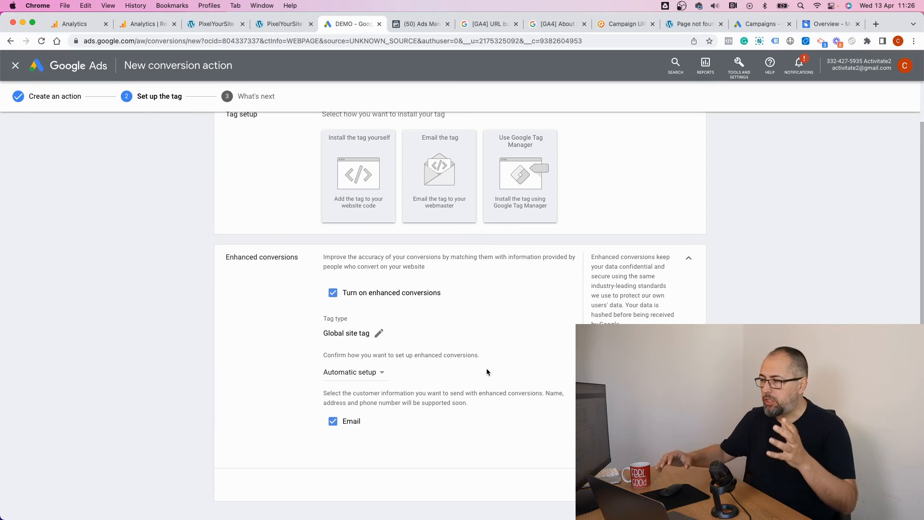
pyautogui.click(352, 372)
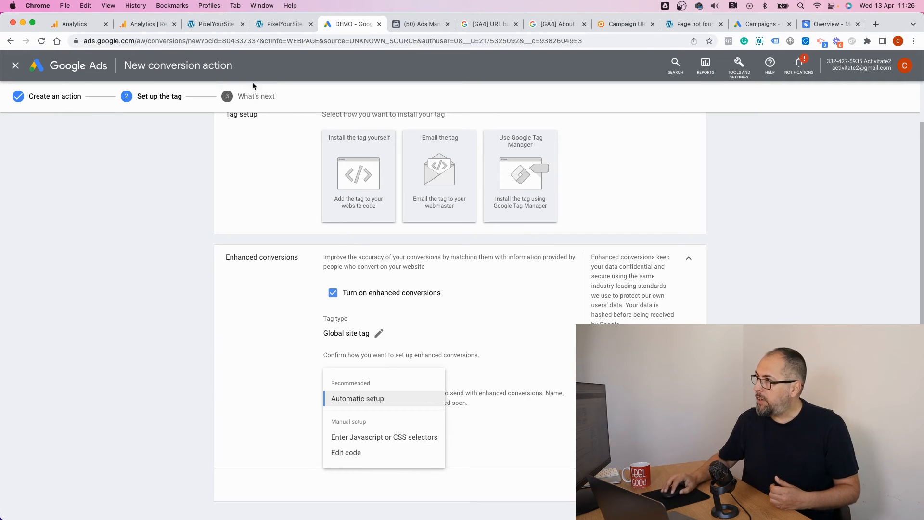
pyautogui.moveTo(214, 23)
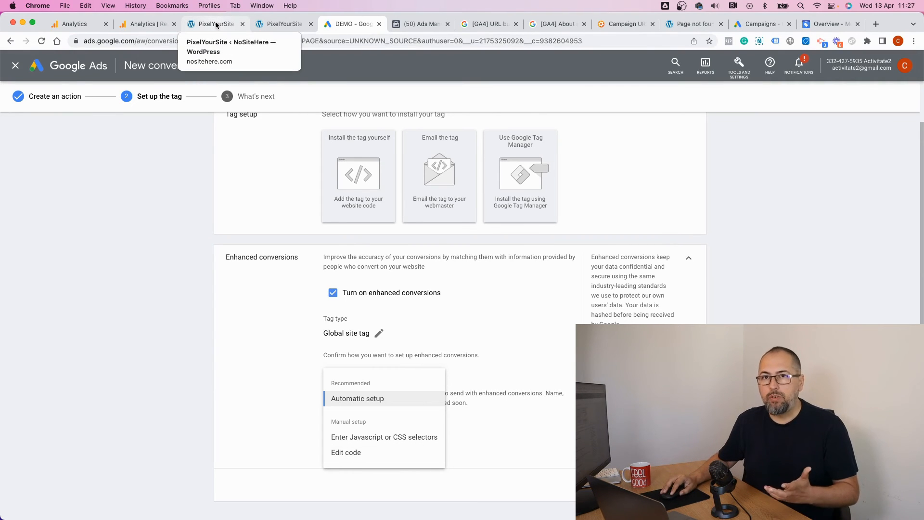
# Review the PixelYourSite event's Google Ads section with its empty conversion label, then return to Google Ads.
pyautogui.click(215, 23)
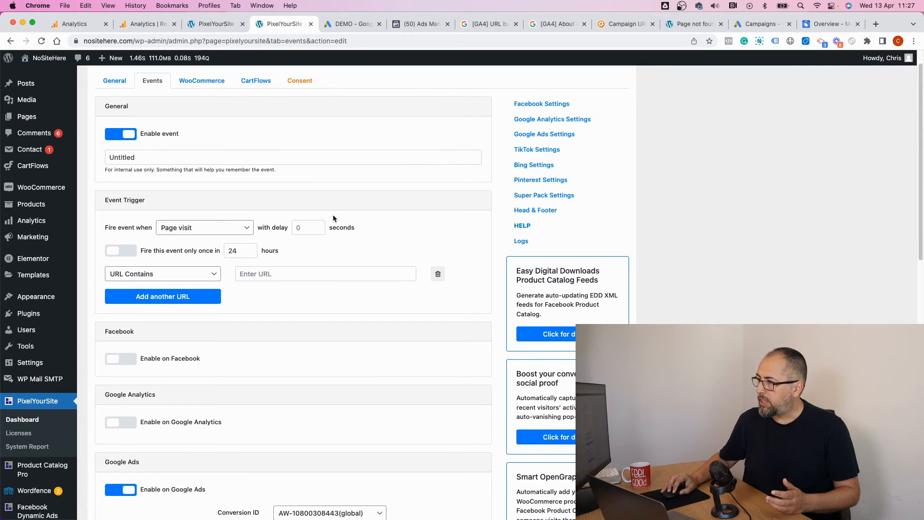
pyautogui.scroll(-3)
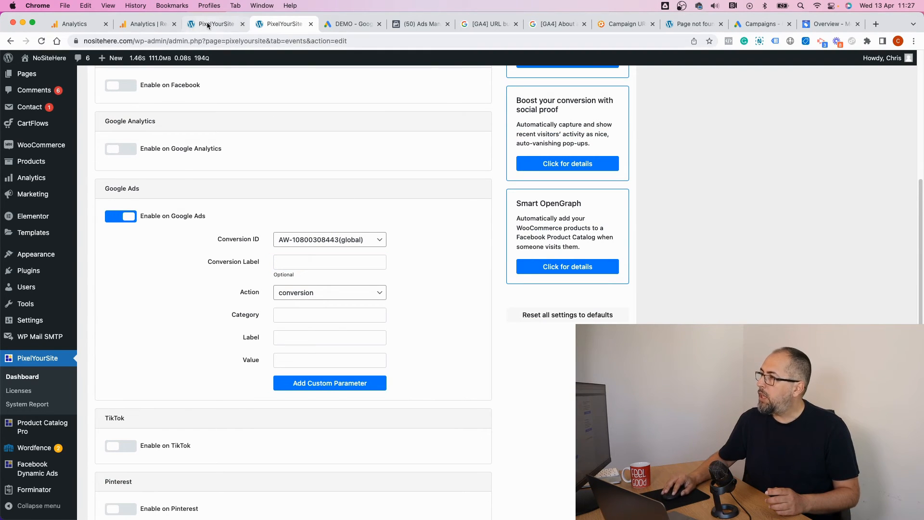
pyautogui.click(351, 24)
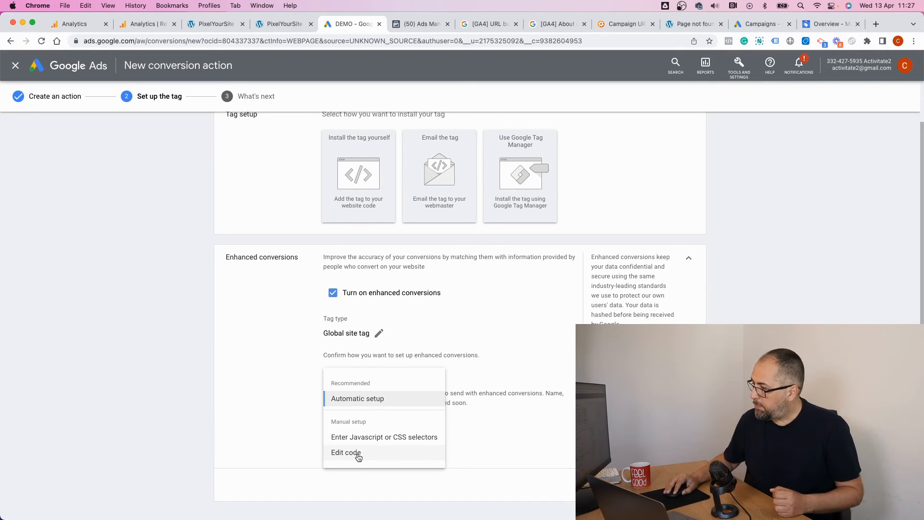
# Save enhanced conversions with the Edit code setup method.
pyautogui.click(345, 452)
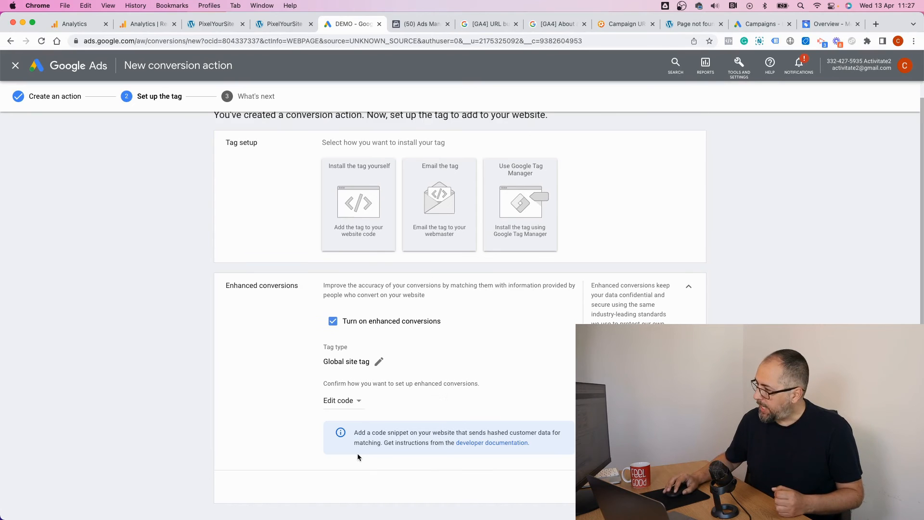
pyautogui.moveTo(405, 420)
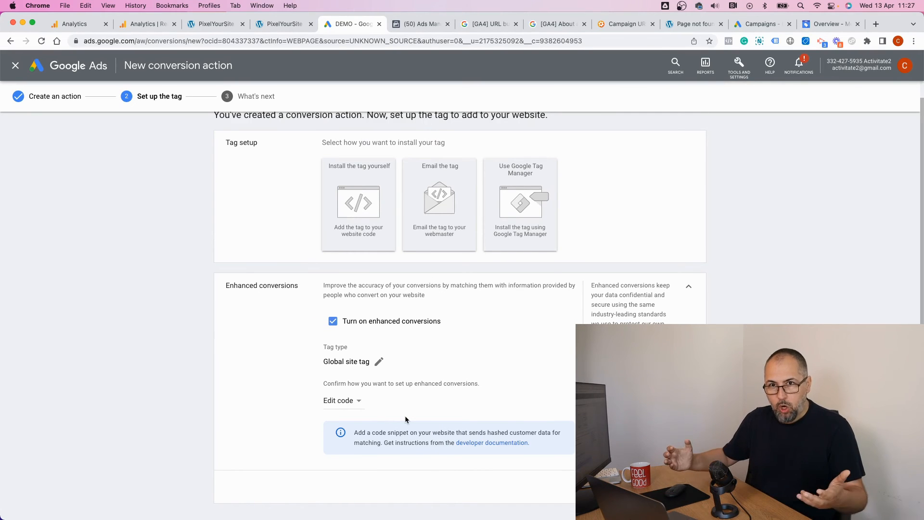
pyautogui.moveTo(432, 419)
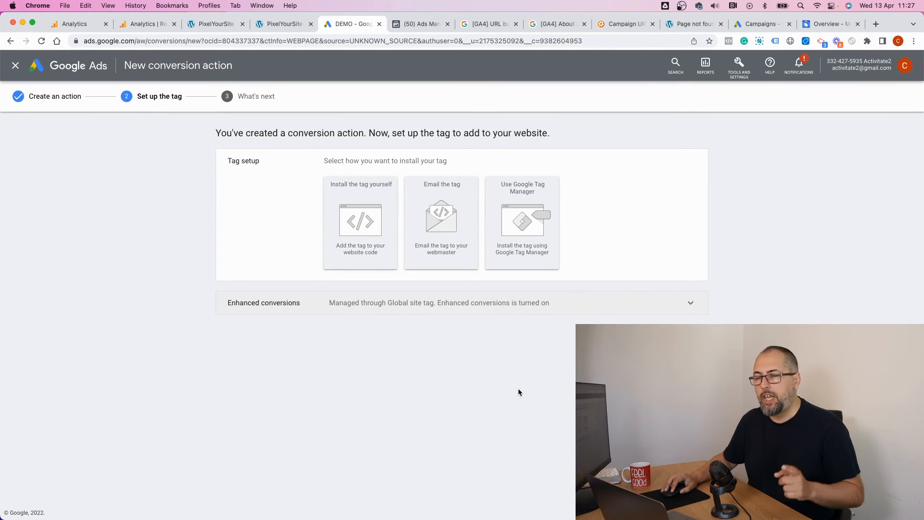
pyautogui.moveTo(504, 218)
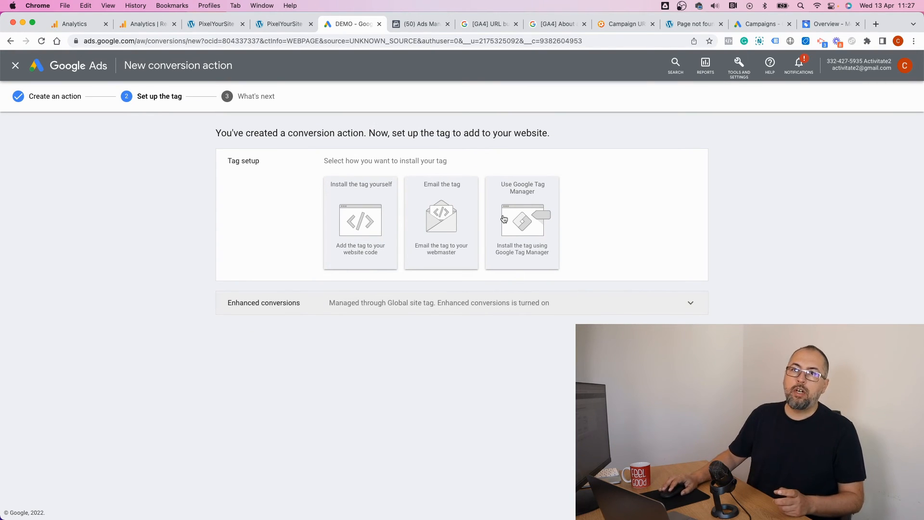
pyautogui.moveTo(516, 194)
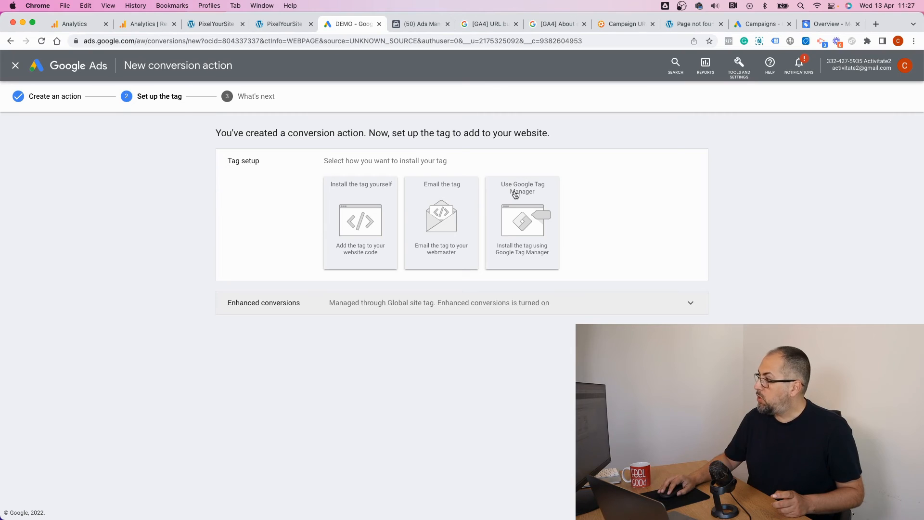
# Reveal the Purchase NoSiteHere conversion ID and label for Tag Manager and copy the conversion label.
pyautogui.click(522, 188)
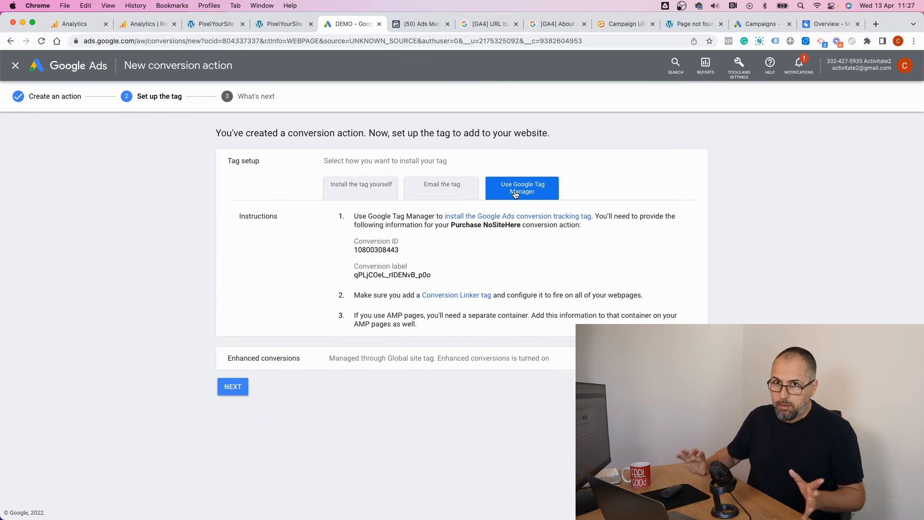
pyautogui.moveTo(441, 278)
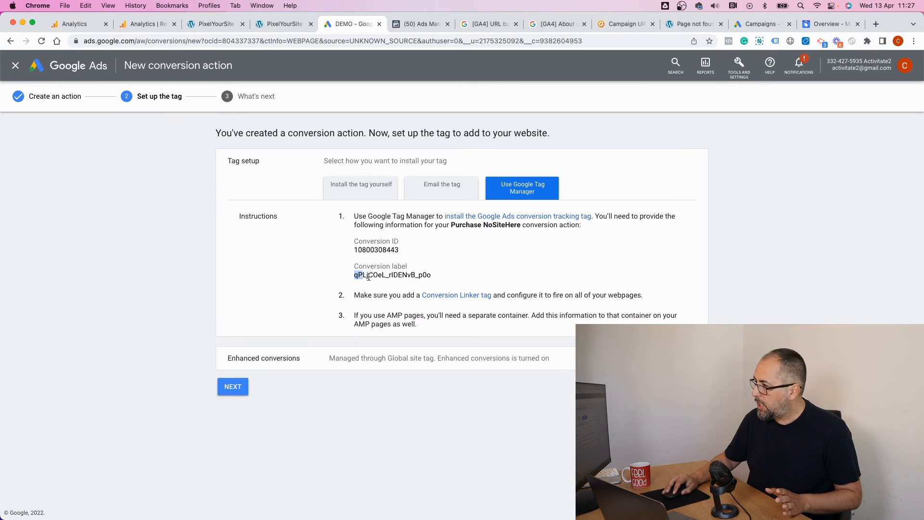
pyautogui.rightClick(392, 274)
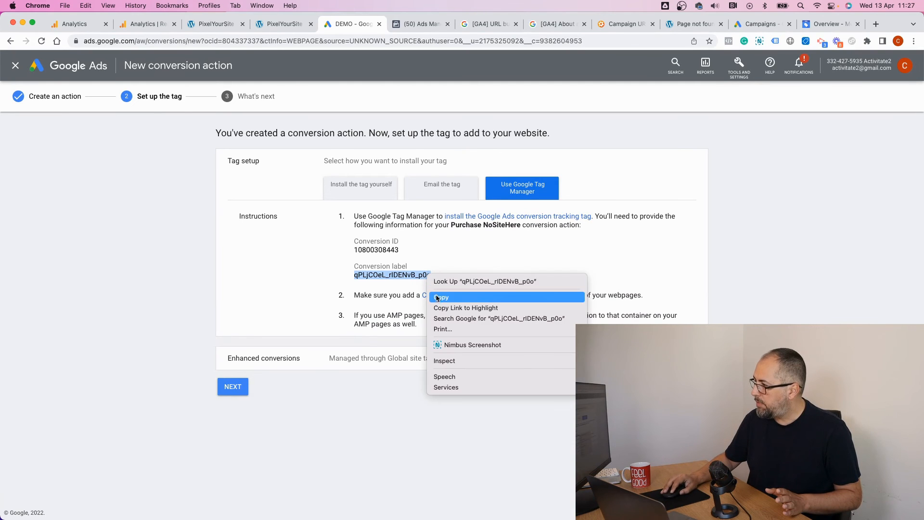
pyautogui.click(214, 24)
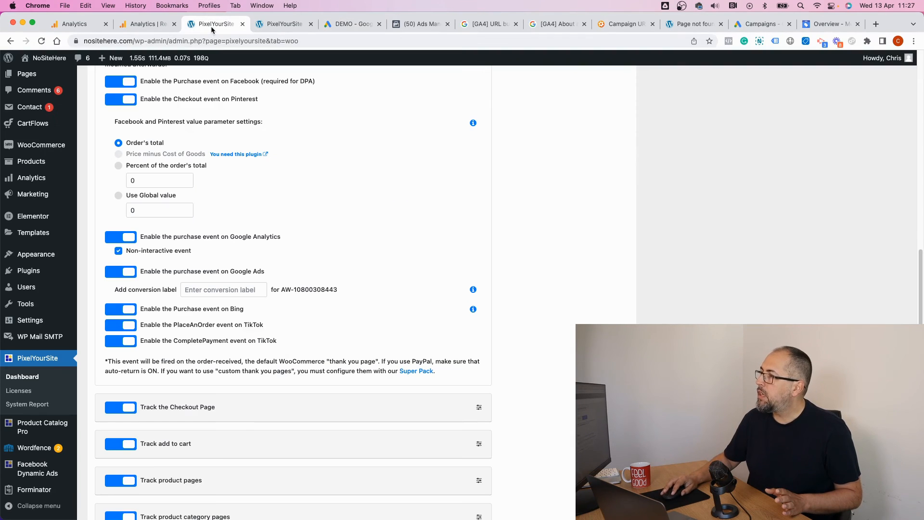
pyautogui.rightClick(222, 290)
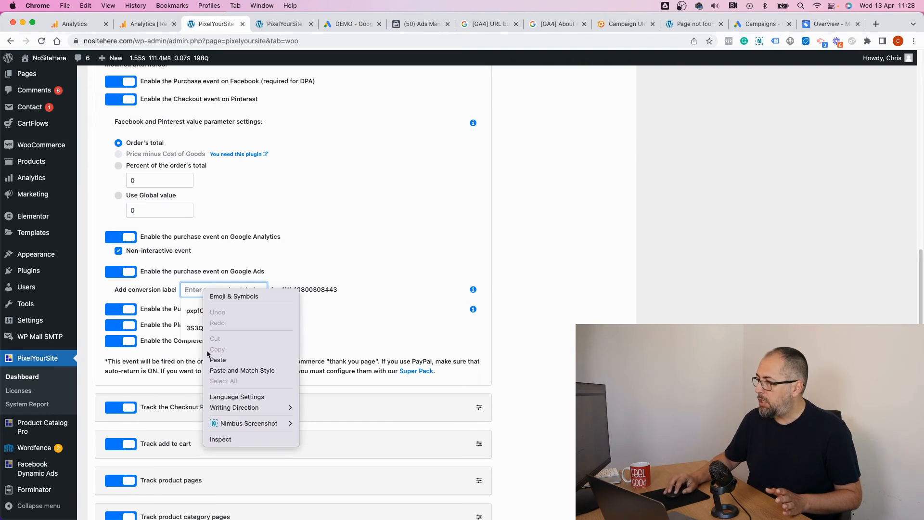
pyautogui.scroll(-3)
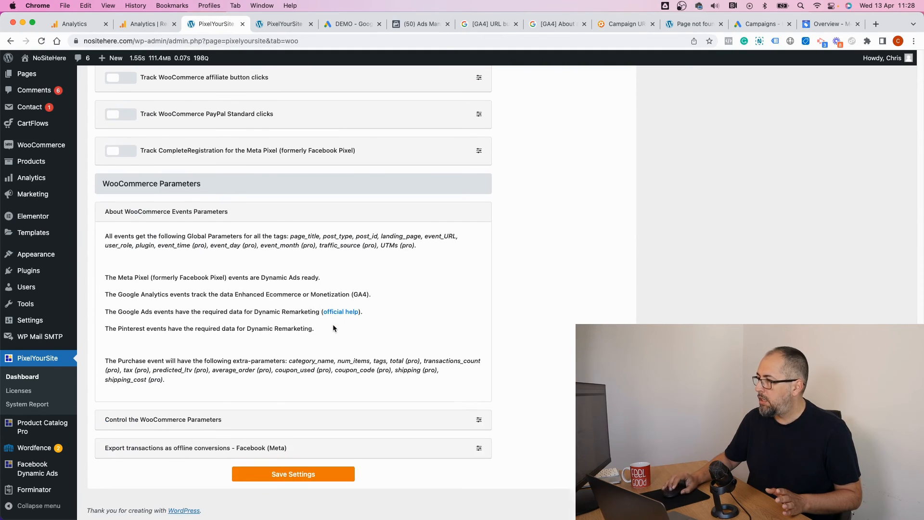
pyautogui.click(292, 474)
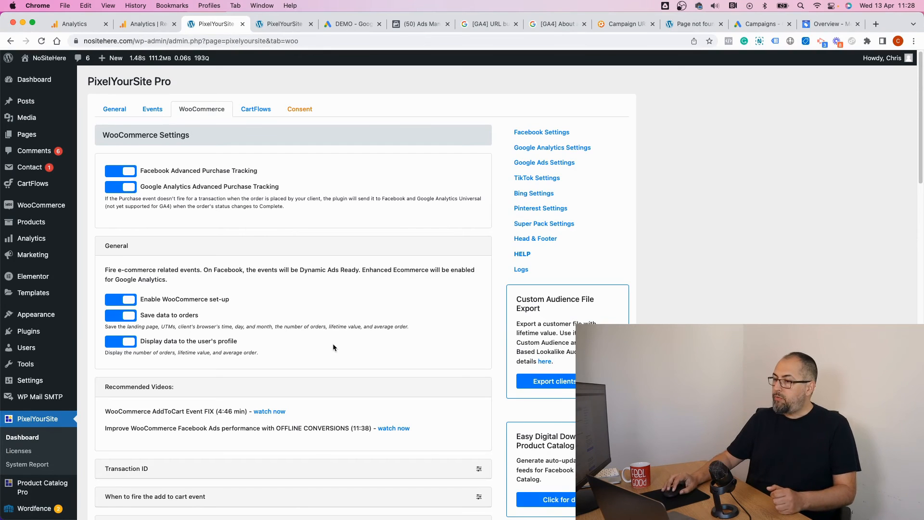
# Expand Track Purchases to verify the pasted conversion label is in place.
pyautogui.scroll(-3)
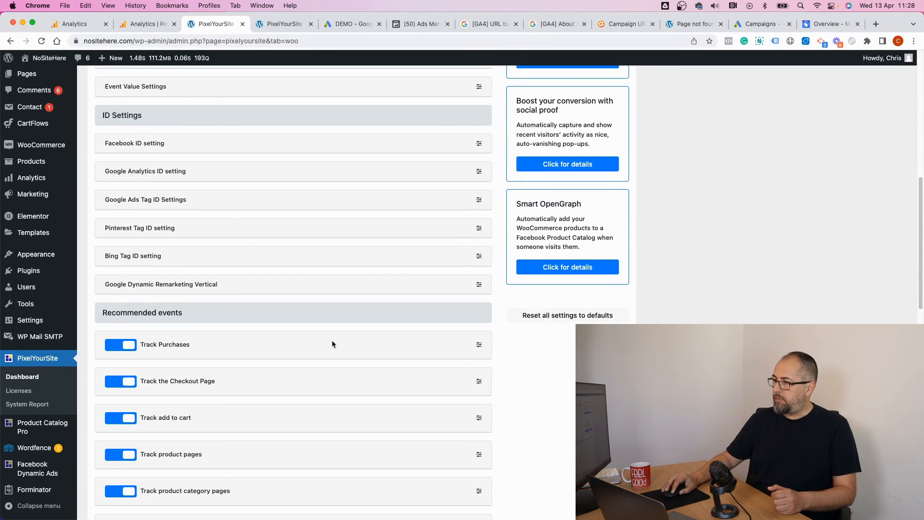
pyautogui.click(478, 344)
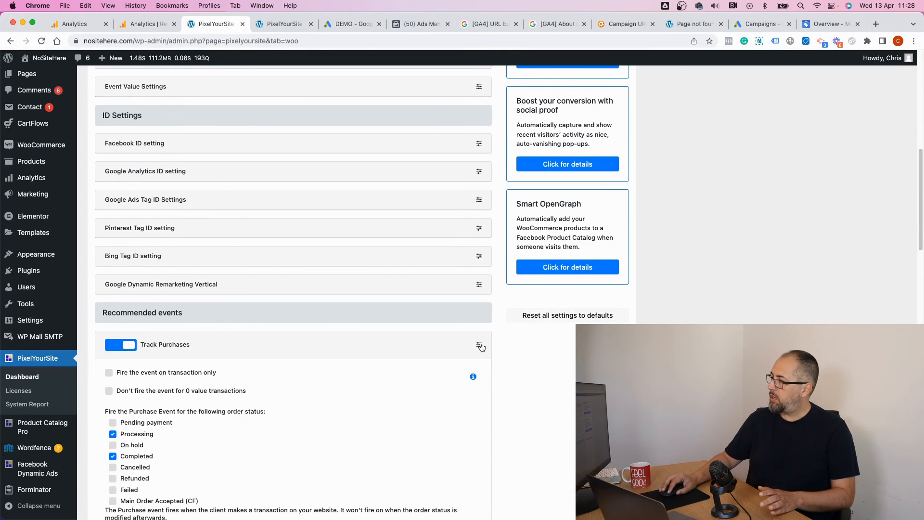
pyautogui.scroll(-3)
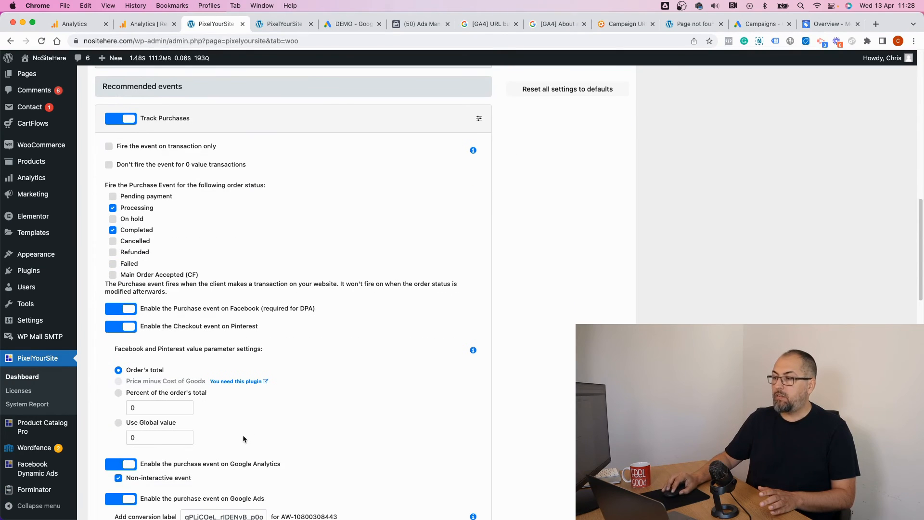
pyautogui.scroll(-3)
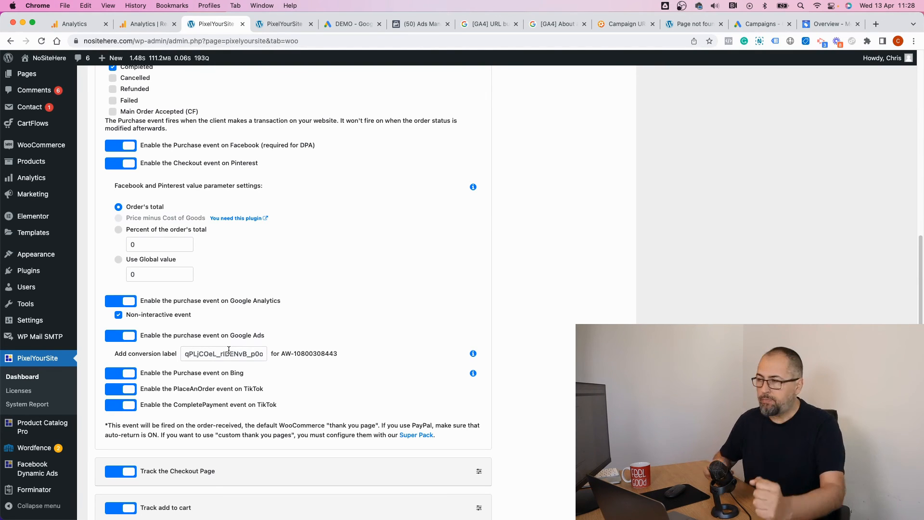
pyautogui.moveTo(312, 300)
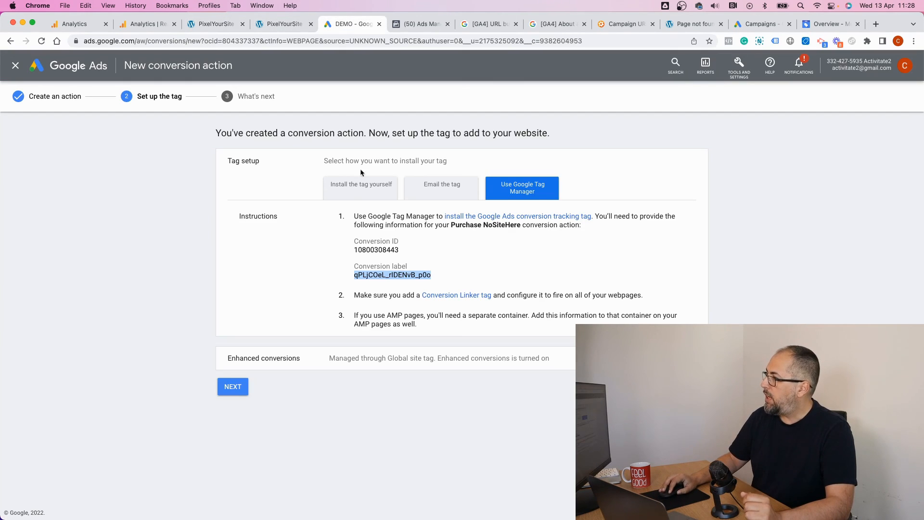
# Complete the Purchase NoSiteHere tag setup and finish, returning to the Conversions summary.
pyautogui.click(232, 386)
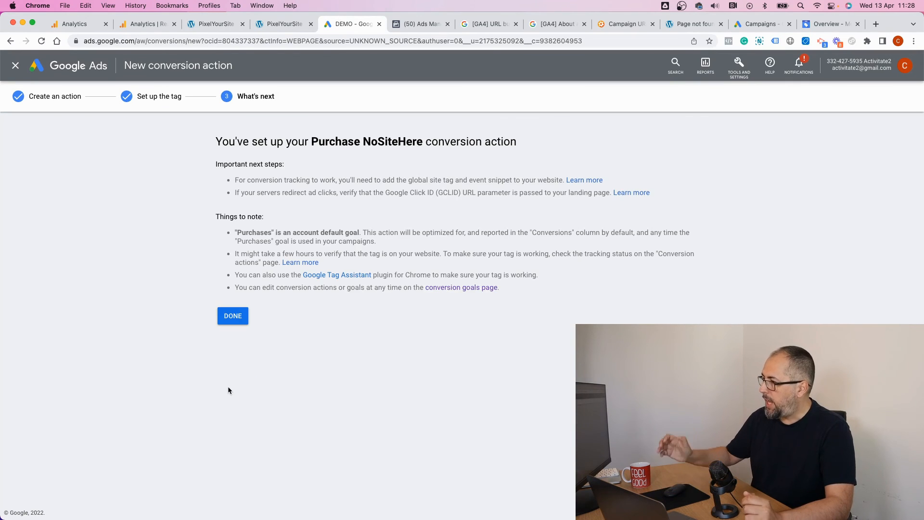
pyautogui.click(232, 316)
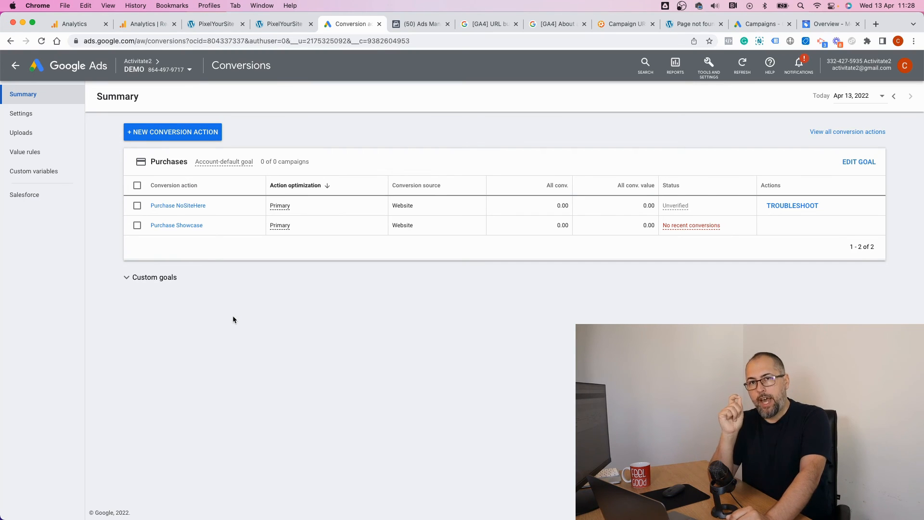
pyautogui.moveTo(138, 248)
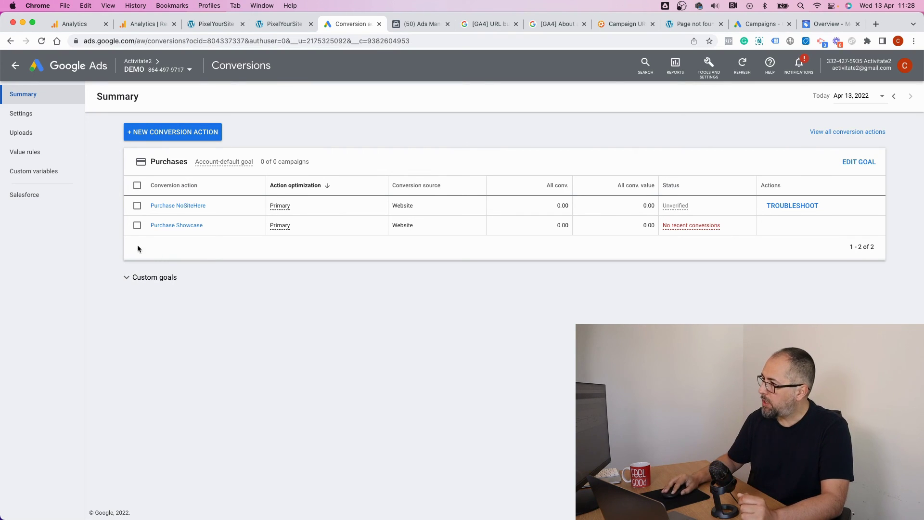
pyautogui.click(175, 225)
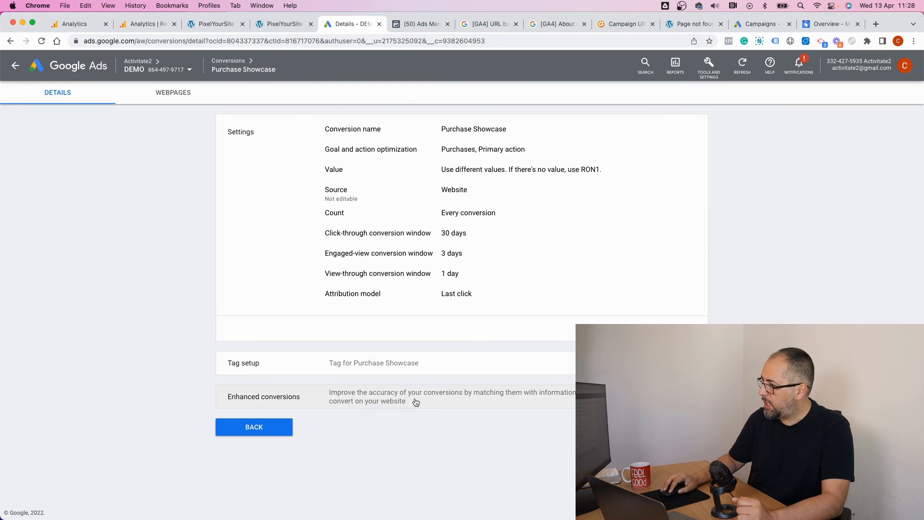
pyautogui.scroll(-3)
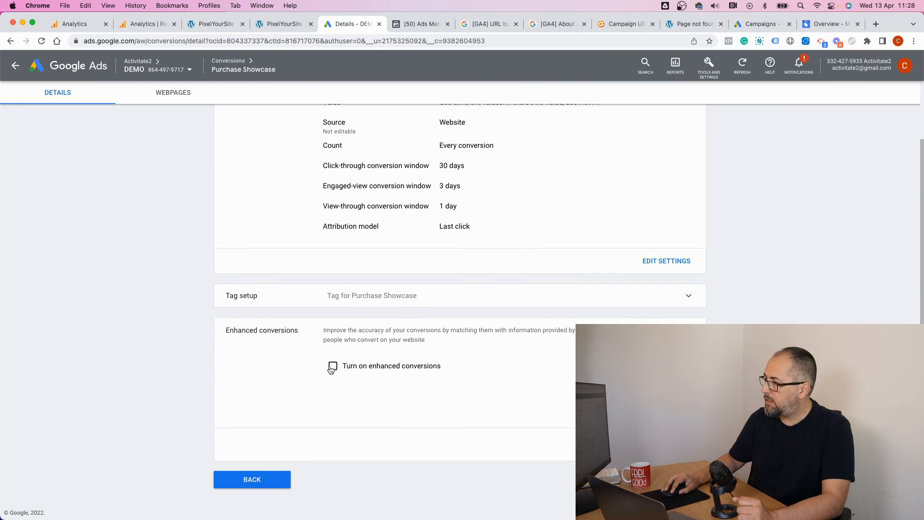
pyautogui.moveTo(118, 122)
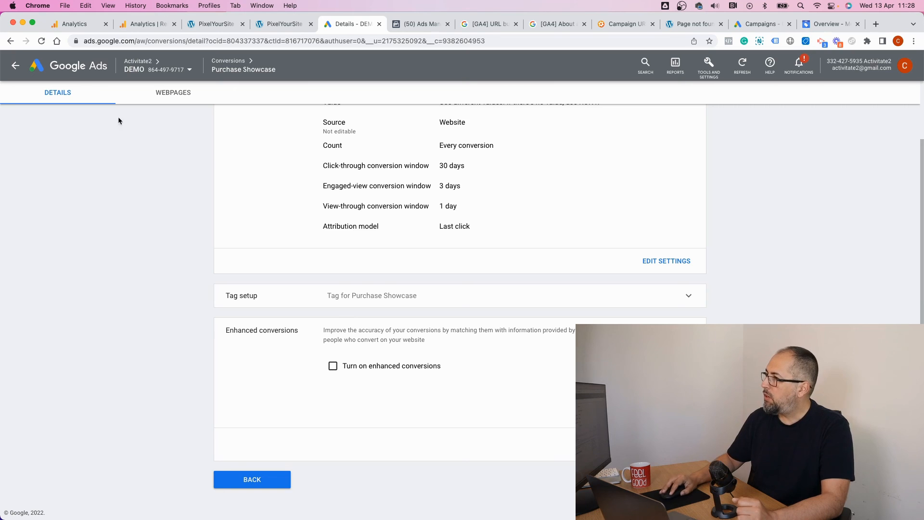
pyautogui.moveTo(251, 479)
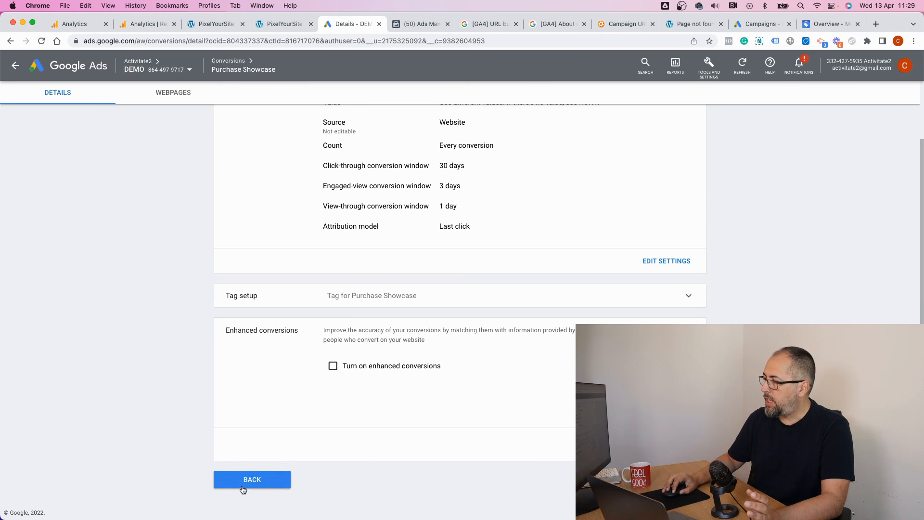
pyautogui.click(251, 480)
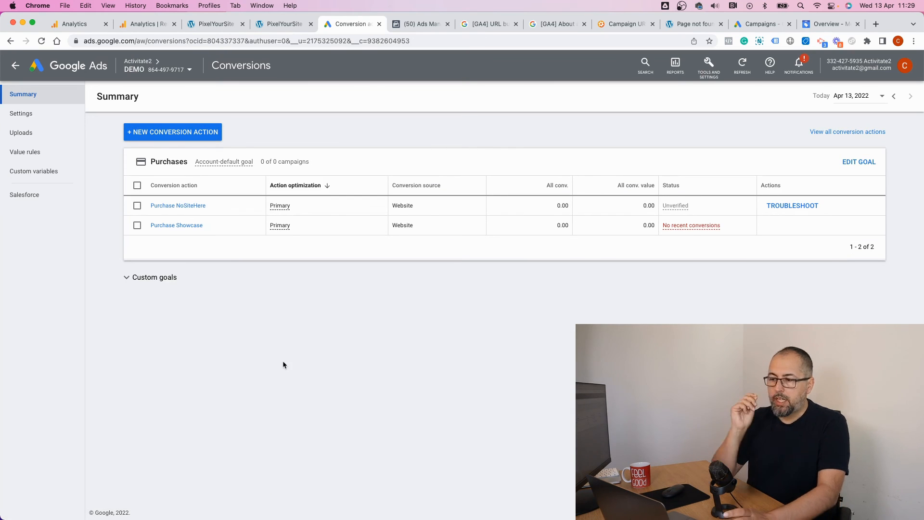